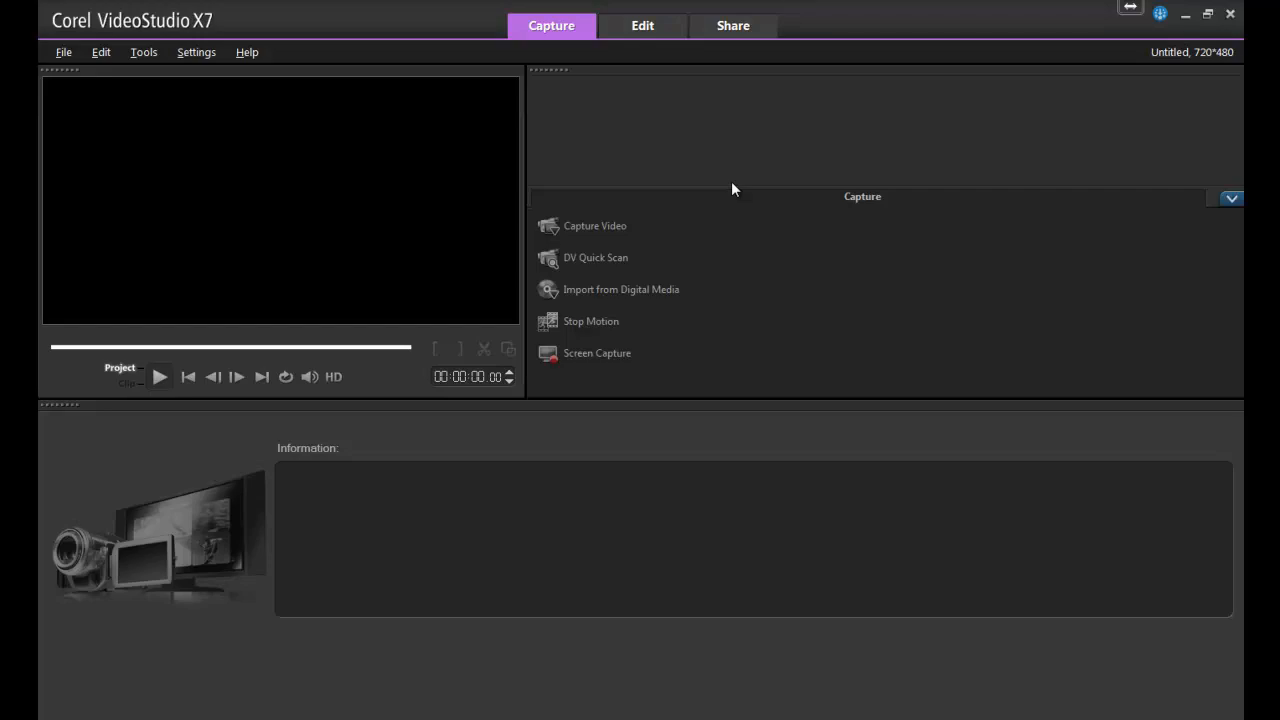
mouse_move(616, 230)
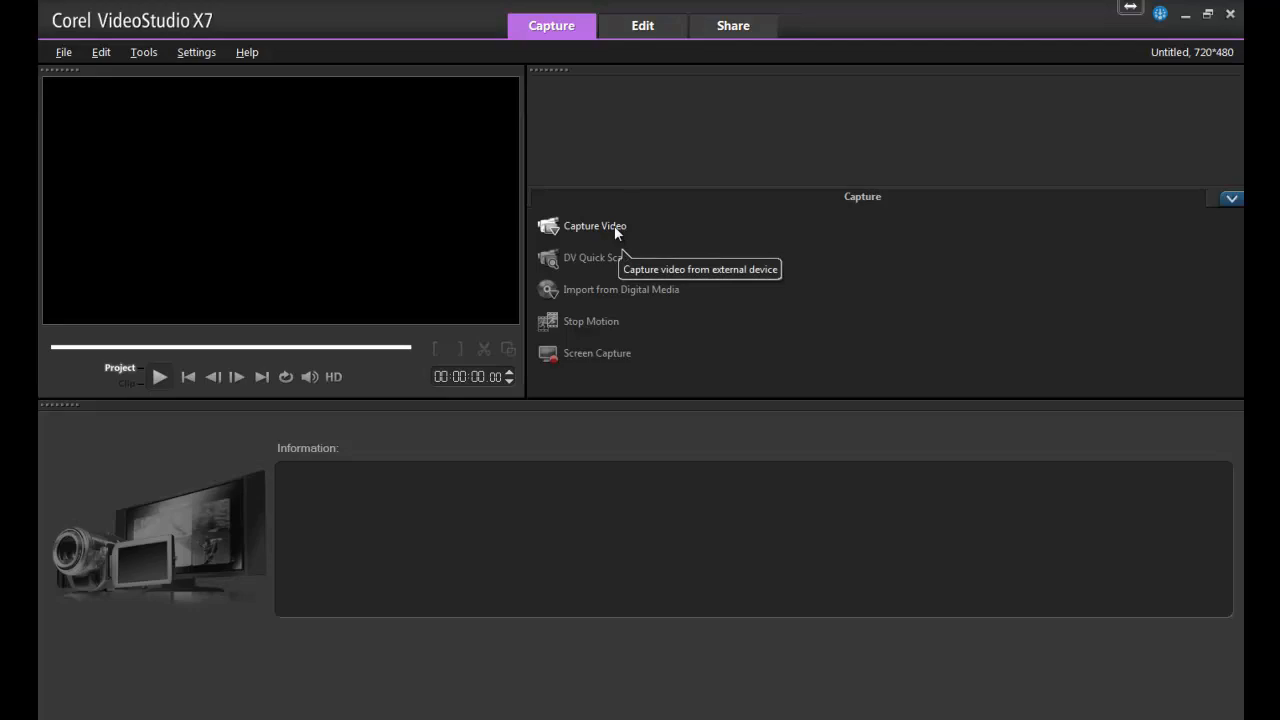
Try capturing video from a device and back out after the missing capture driver warning
click(596, 224)
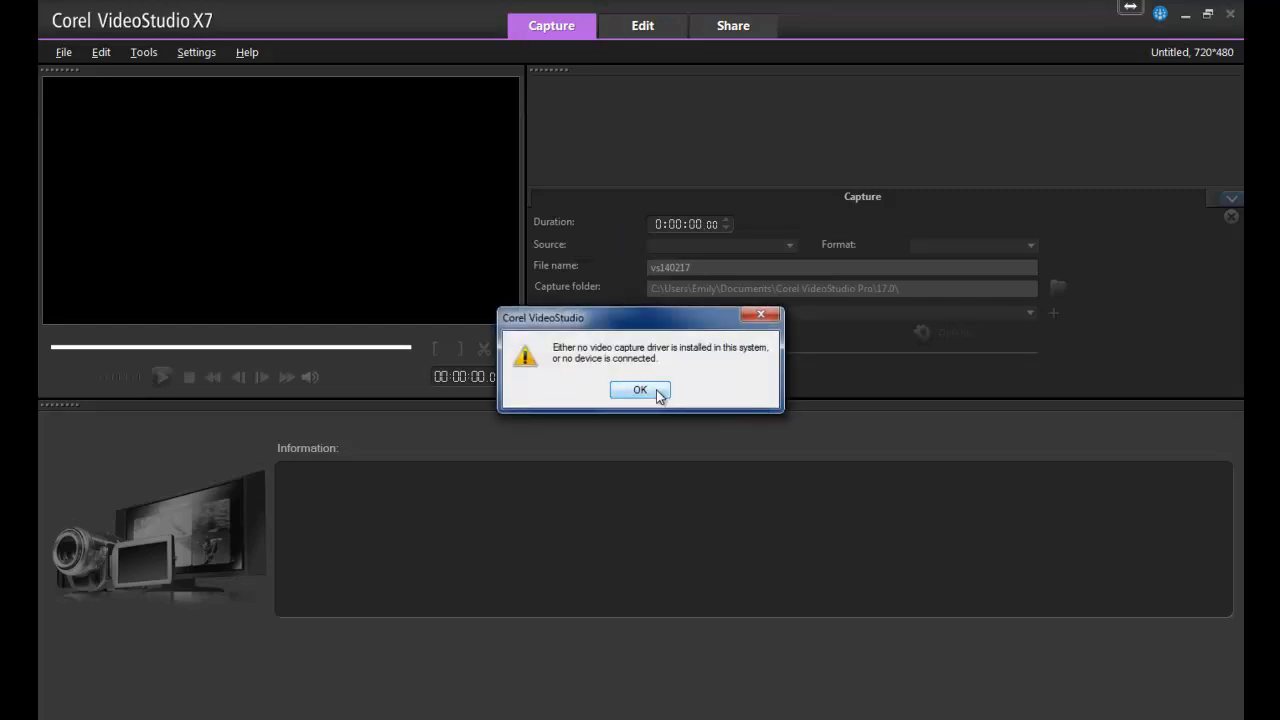
click(640, 388)
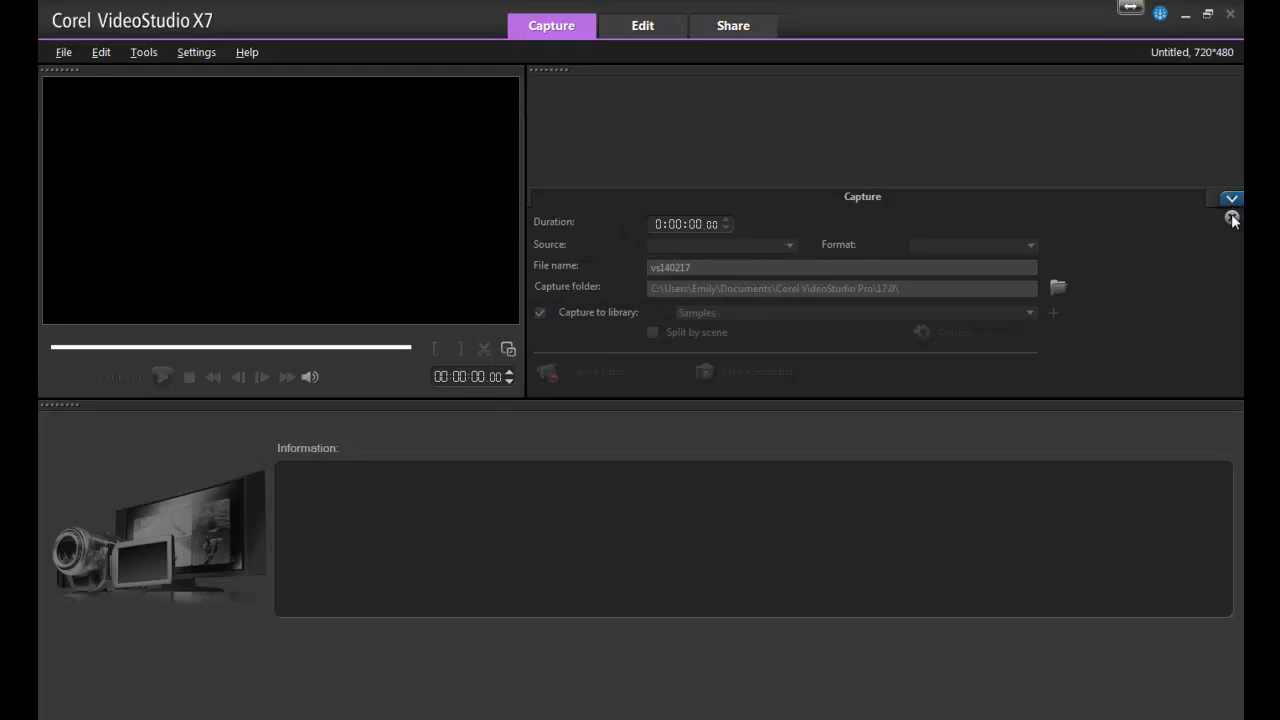
click(1232, 218)
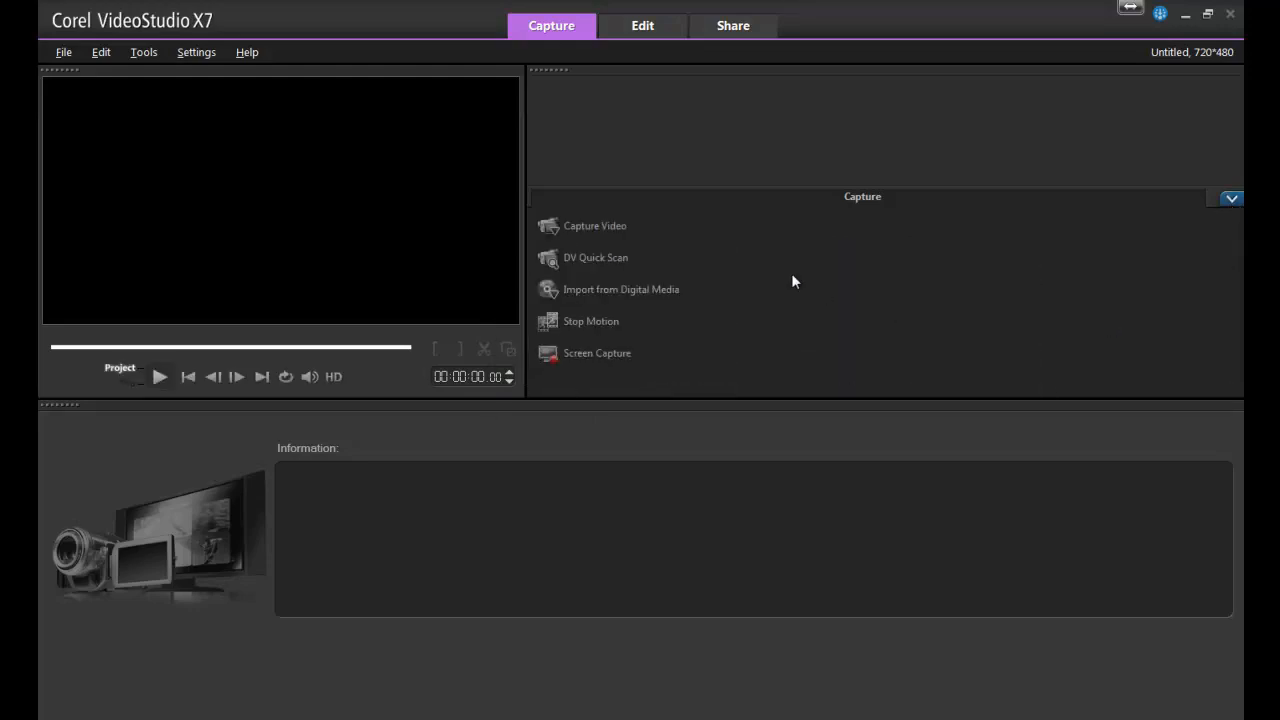
mouse_move(630, 260)
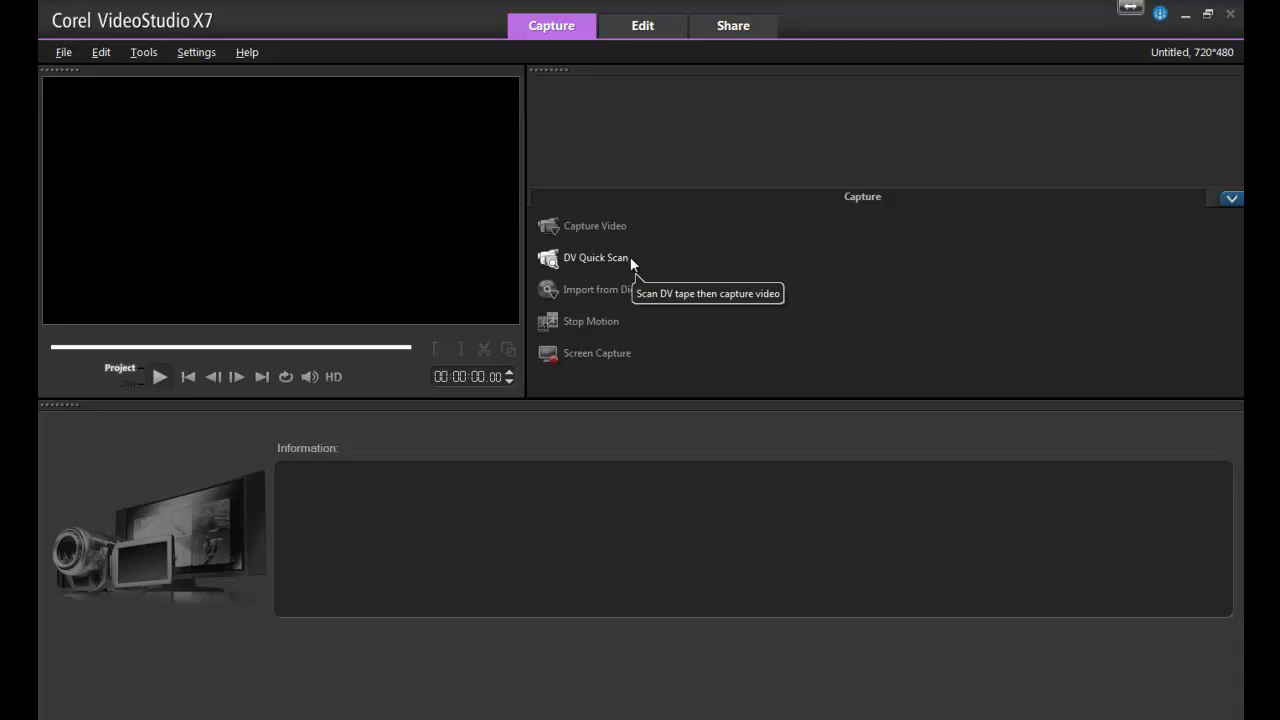
mouse_move(630, 258)
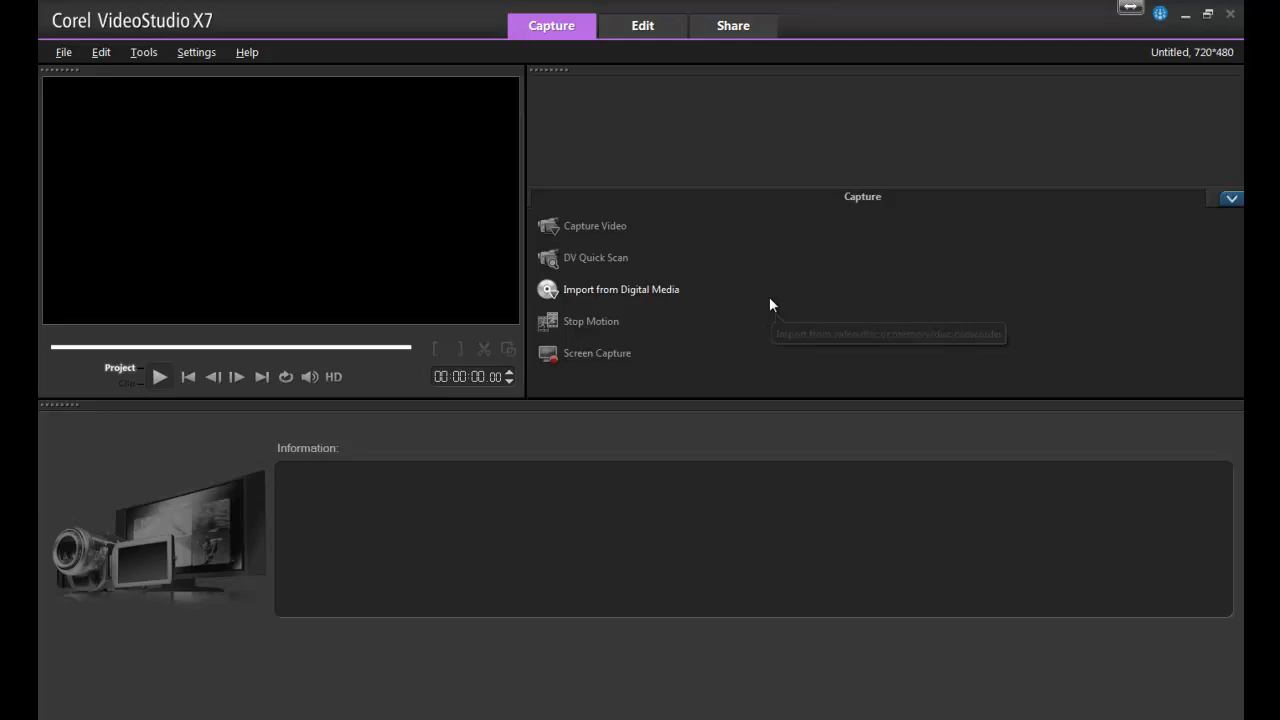
mouse_move(664, 290)
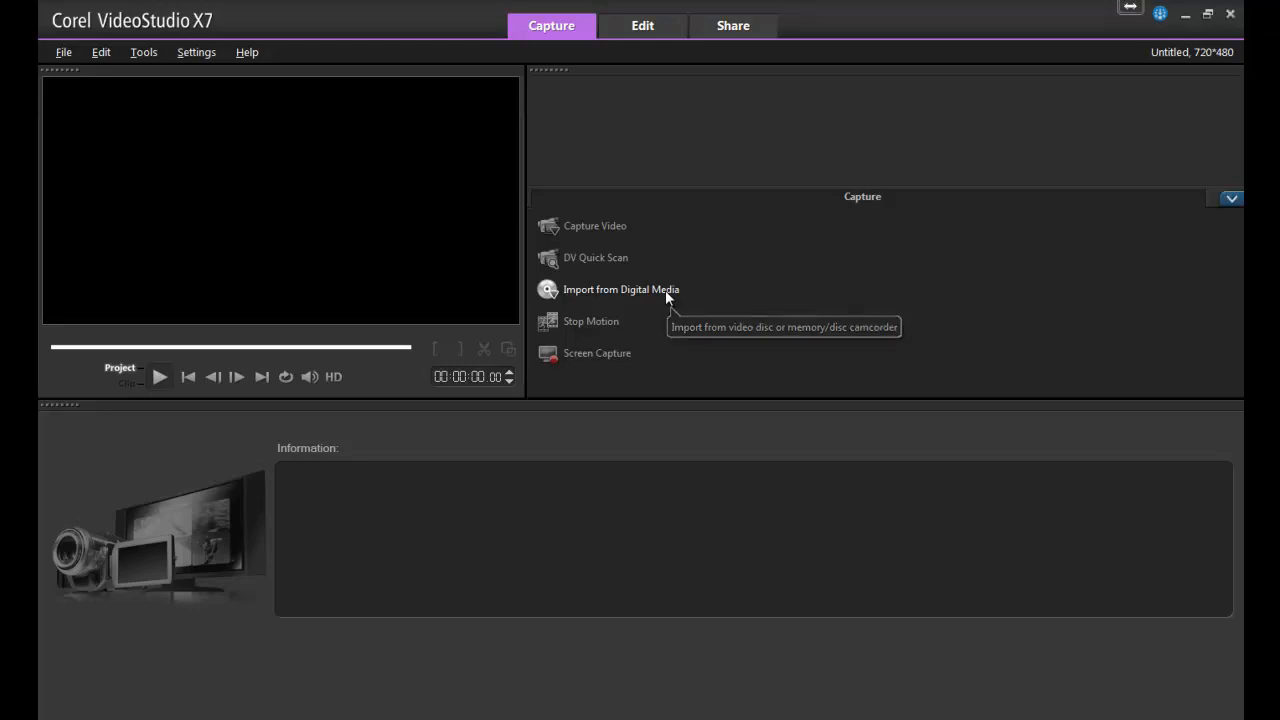
mouse_move(680, 366)
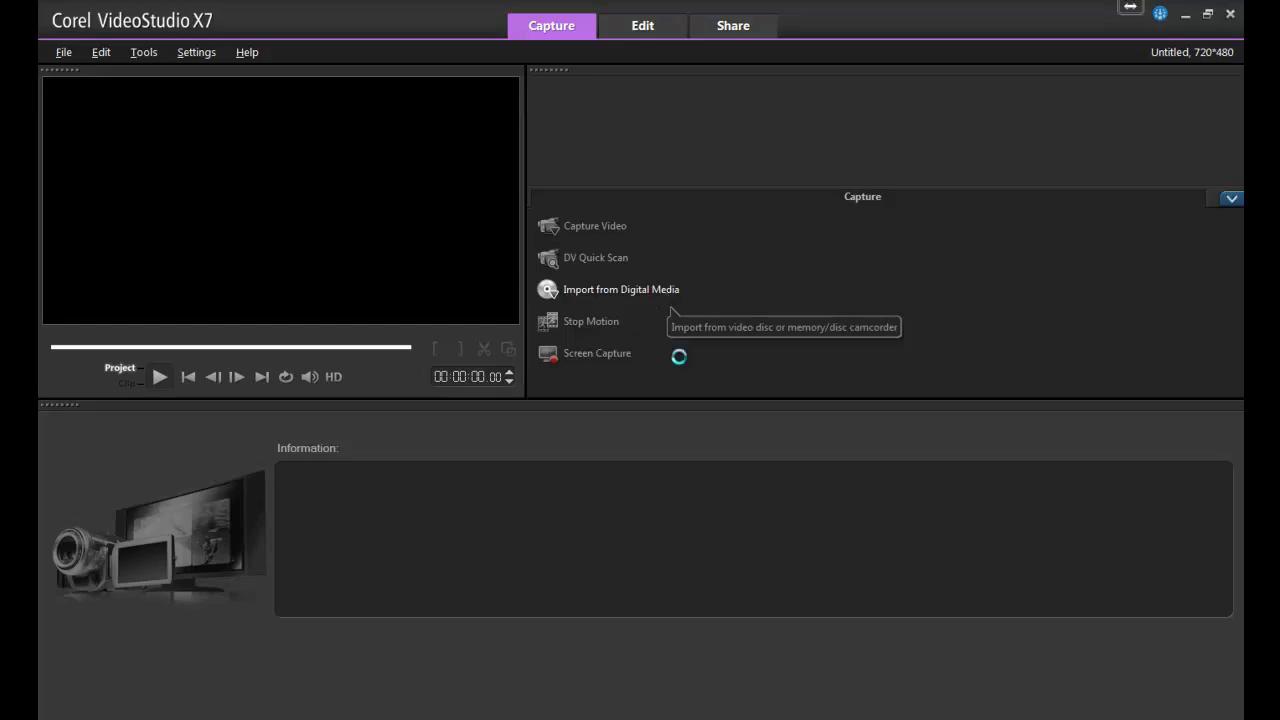
Try importing from the DVD drive and abandon the import source dialog
click(620, 288)
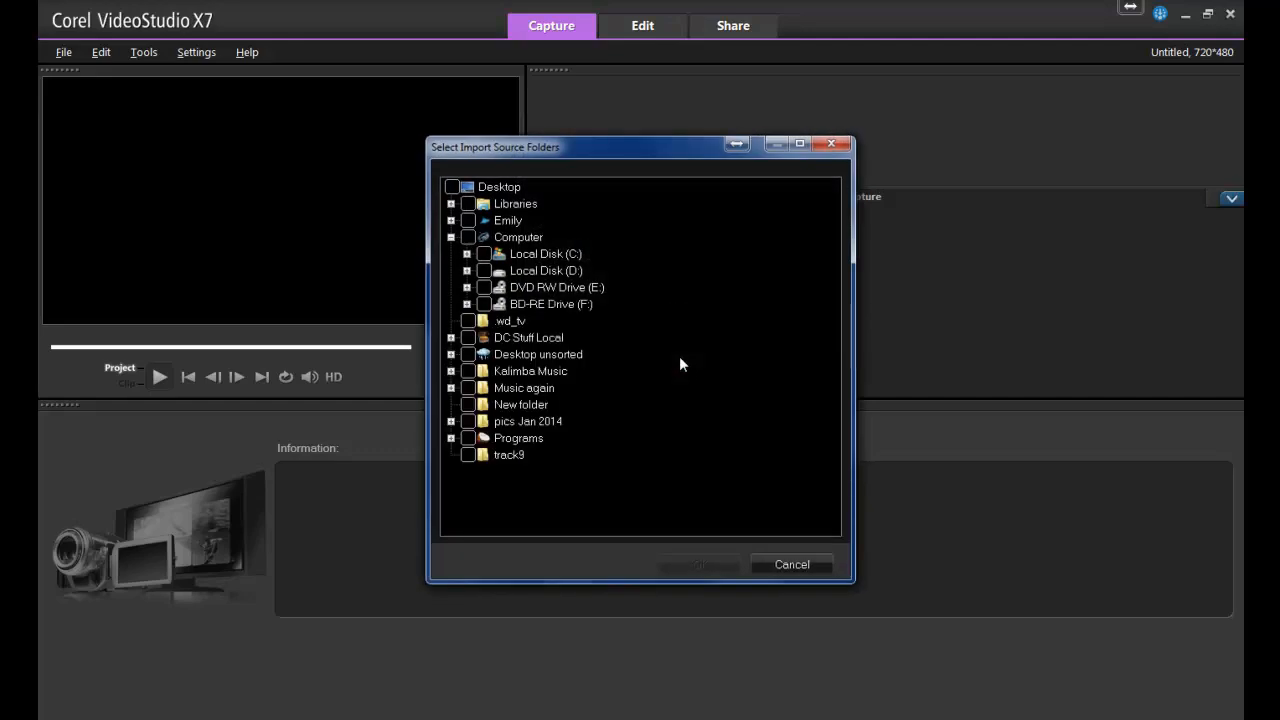
click(546, 288)
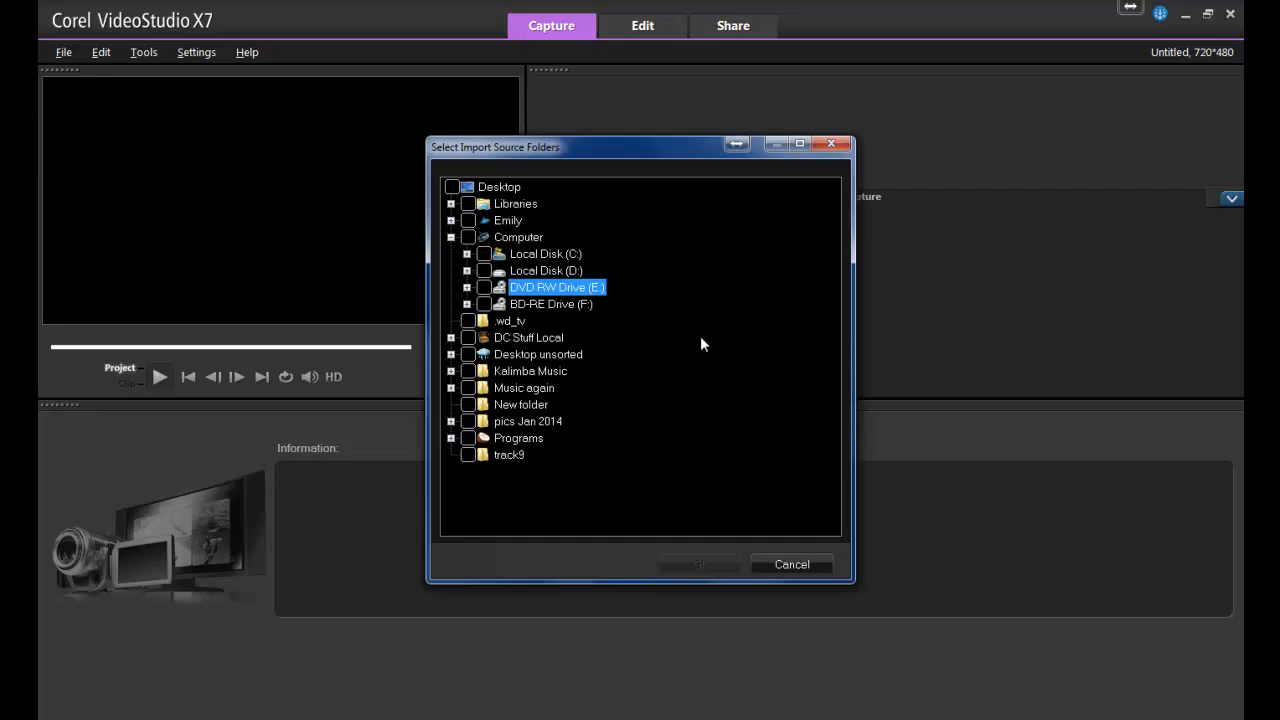
mouse_move(684, 340)
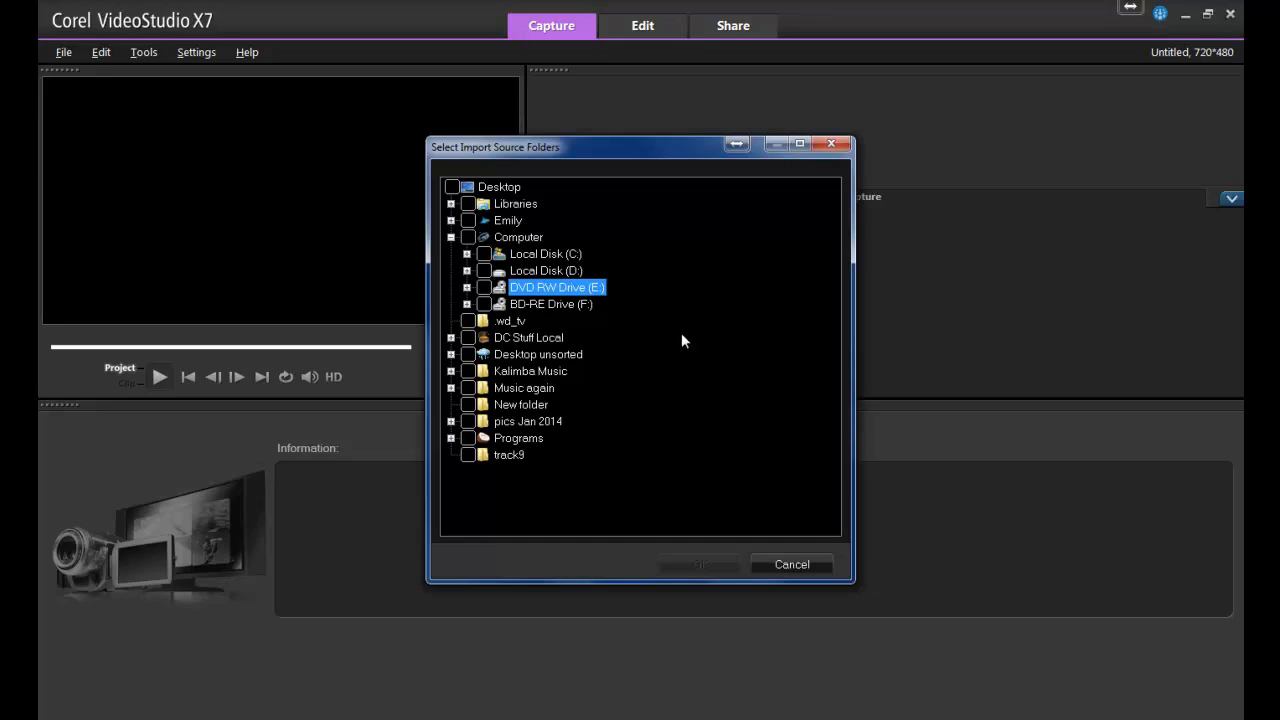
click(790, 564)
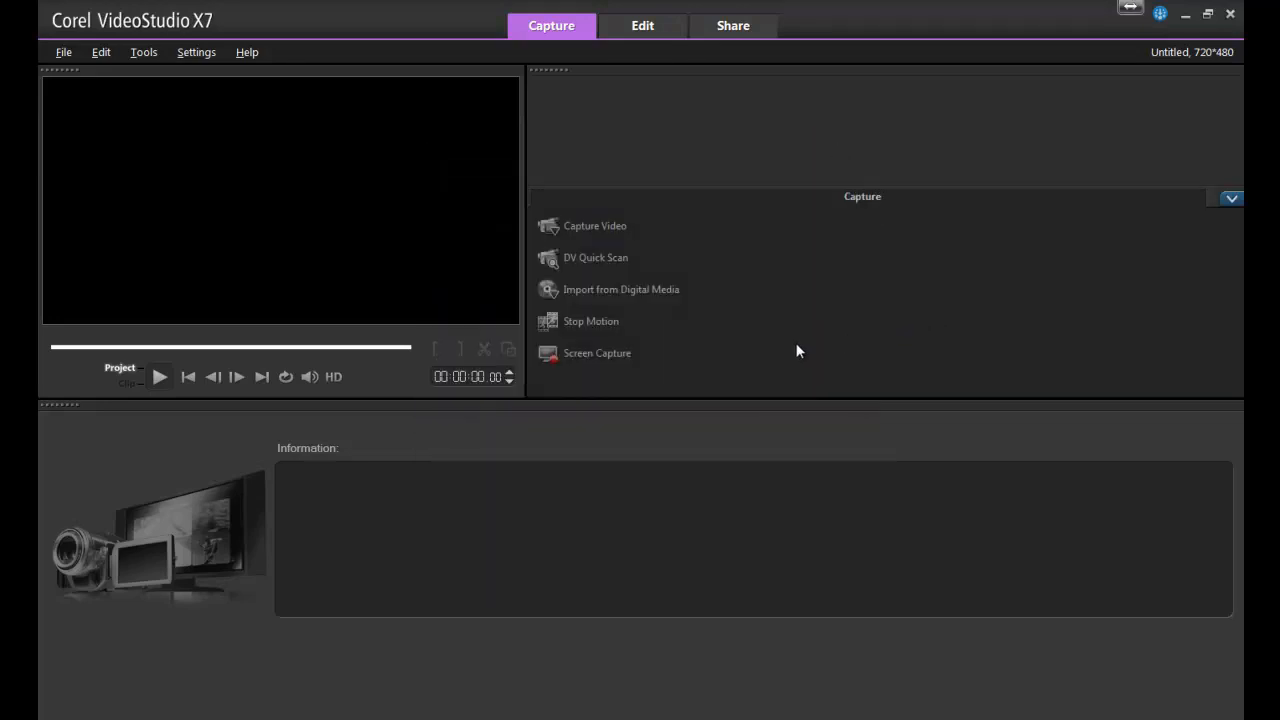
mouse_move(740, 368)
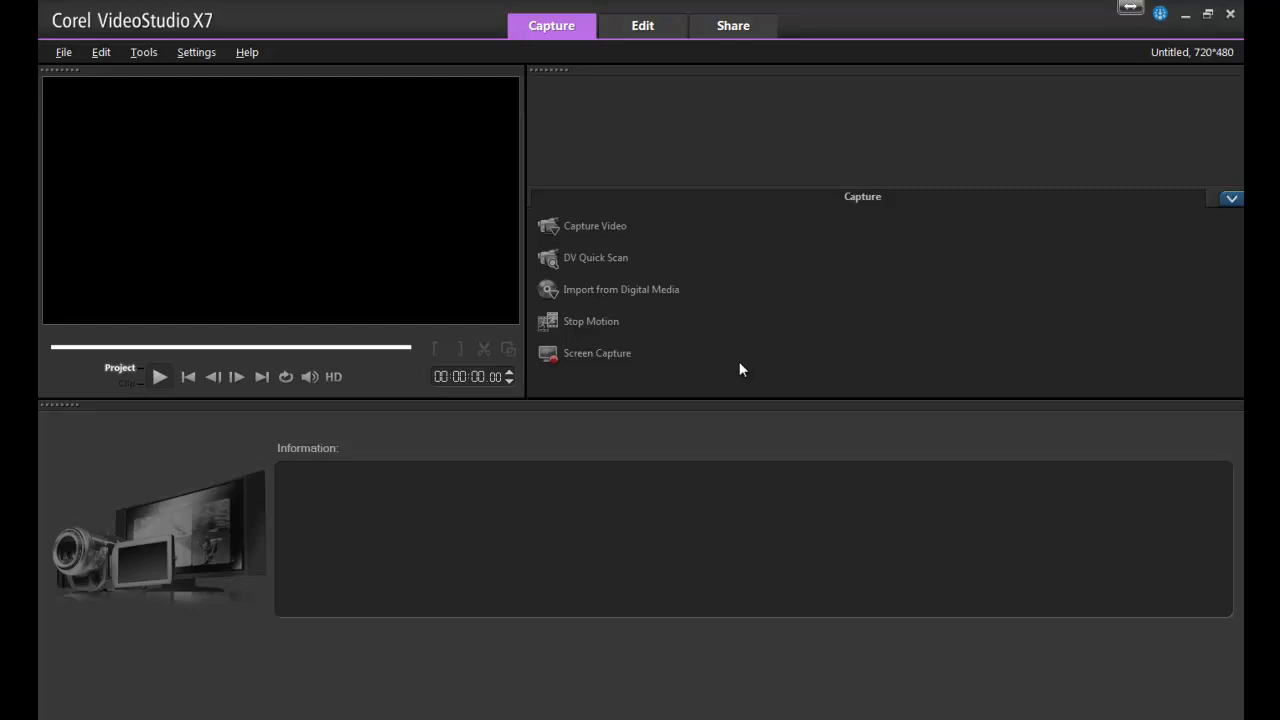
mouse_move(604, 324)
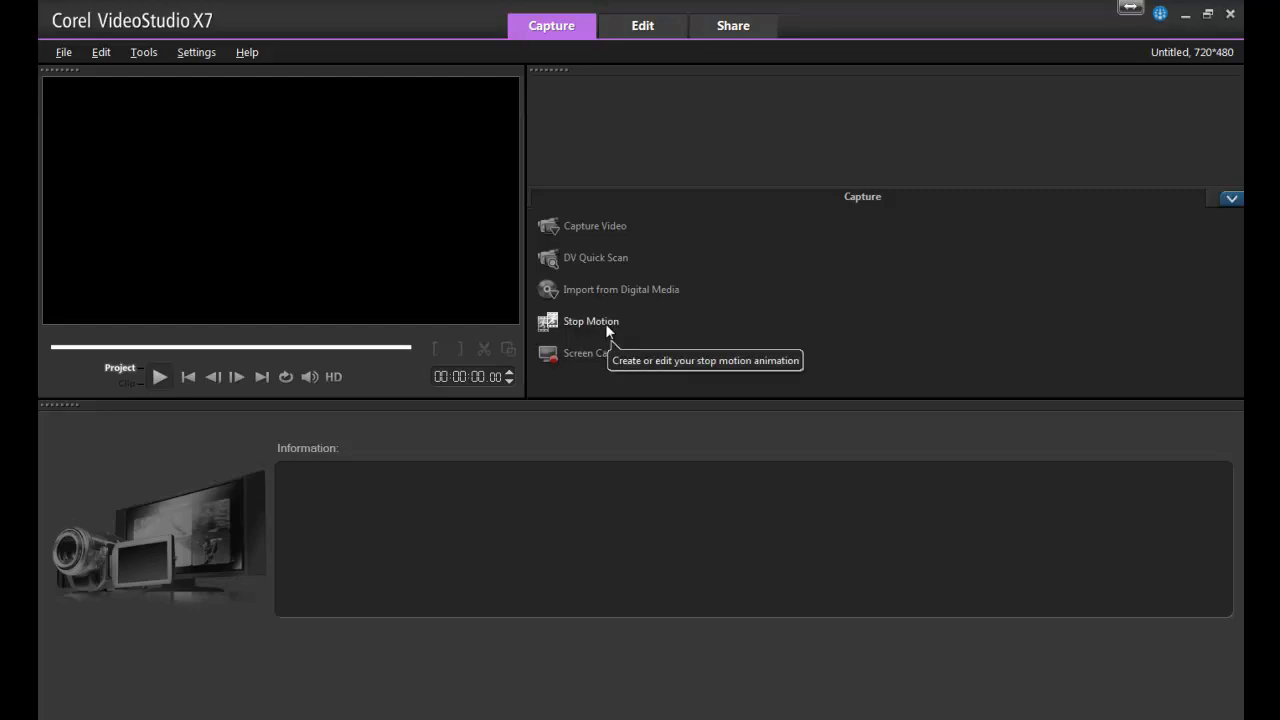
mouse_move(596, 352)
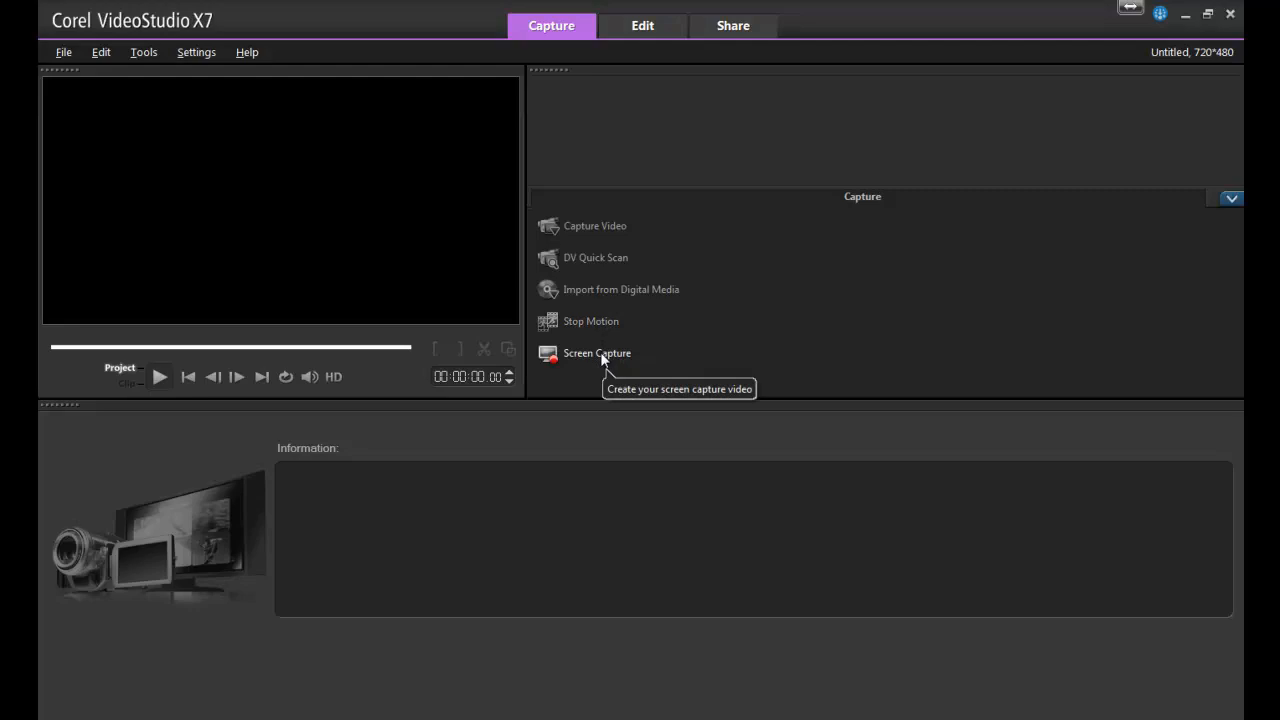
mouse_move(778, 370)
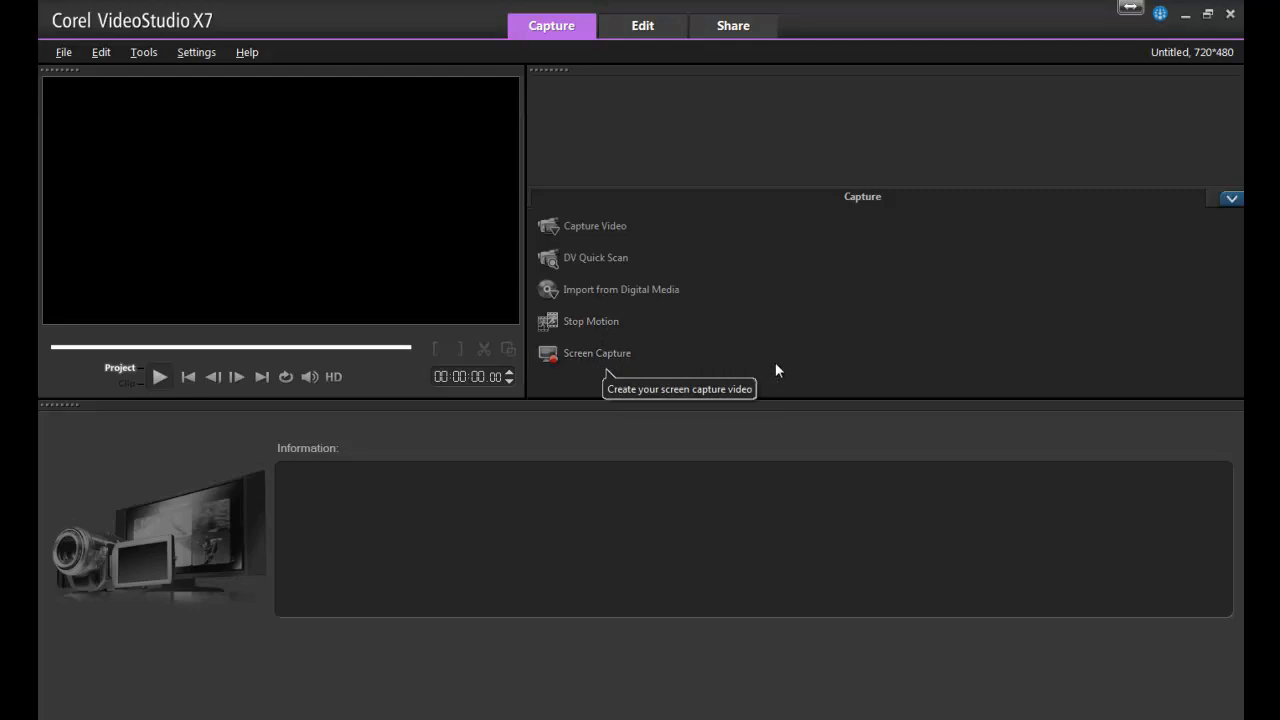
mouse_move(732, 158)
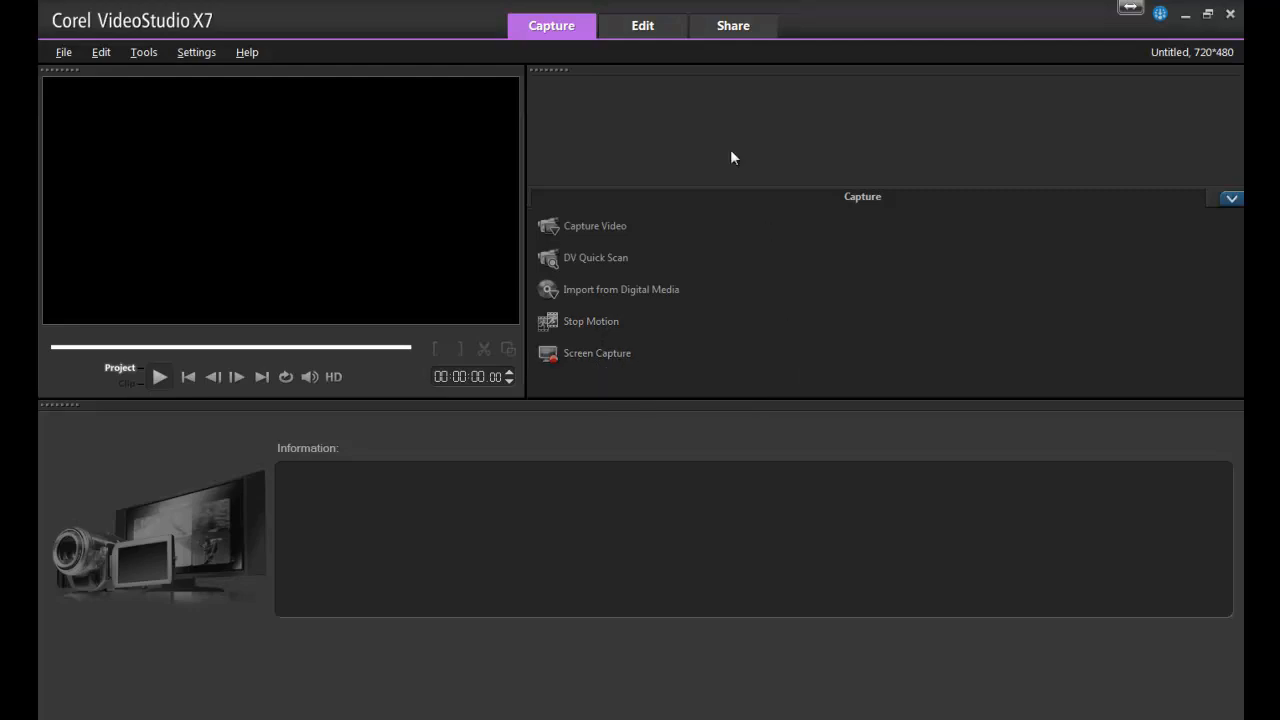
Switch to the Edit workspace and browse the Desktop for birthday.mp4 to add to the library
click(642, 24)
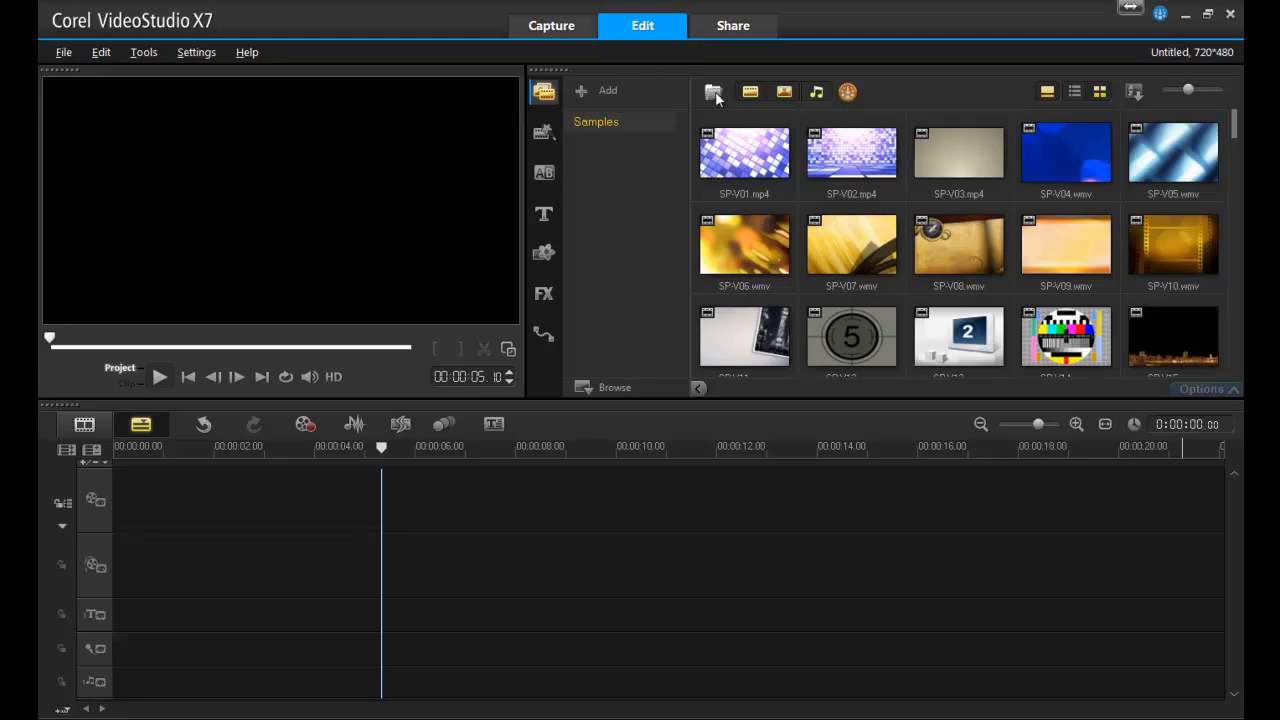
click(712, 92)
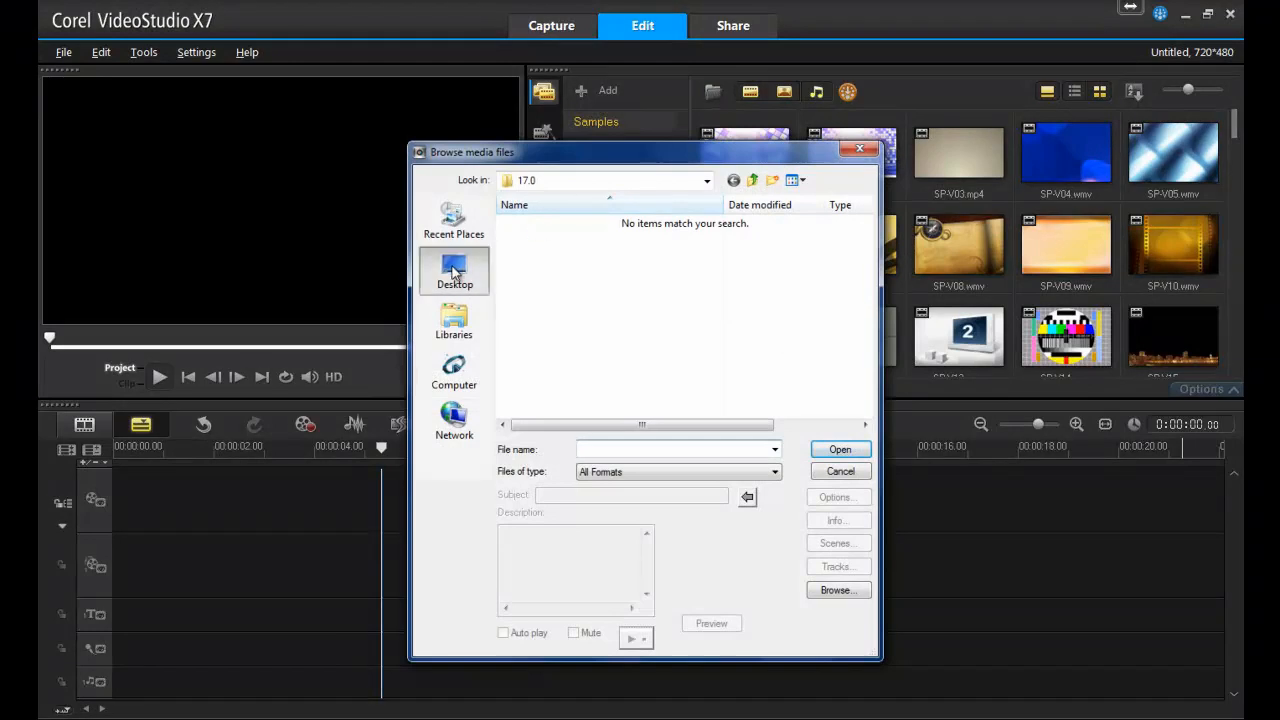
click(454, 270)
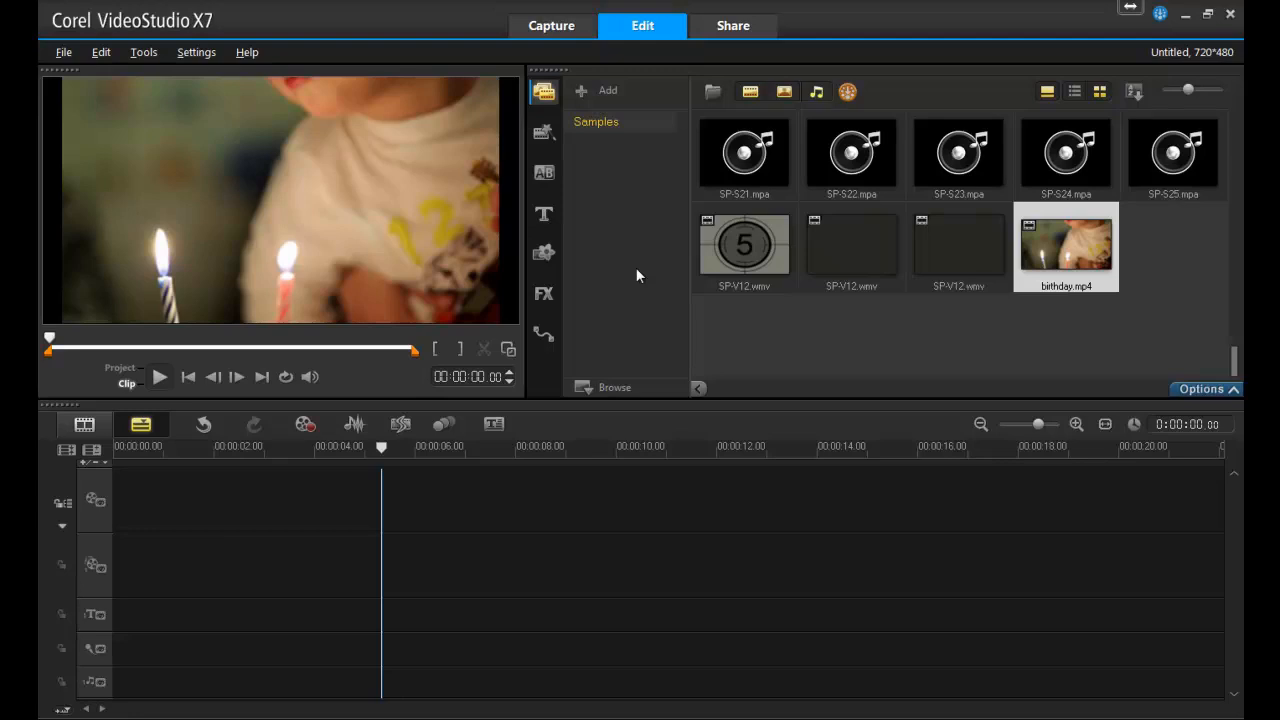
mouse_move(762, 292)
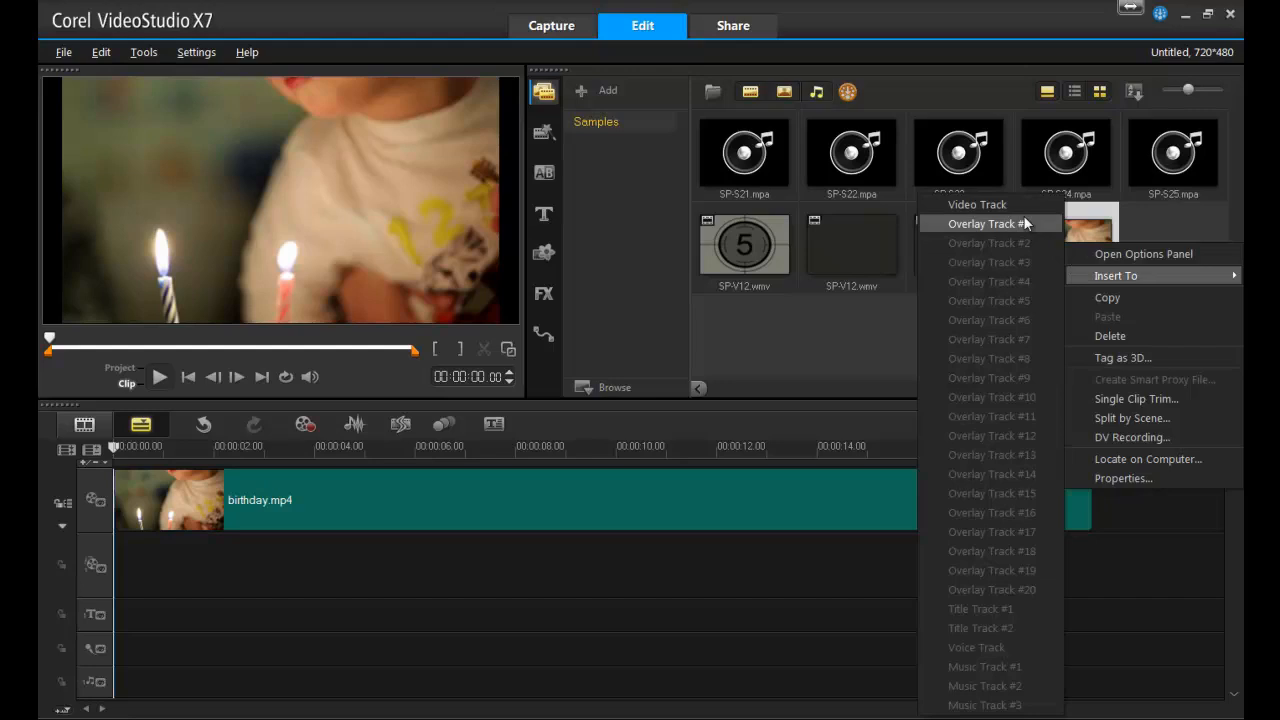
mouse_move(976, 204)
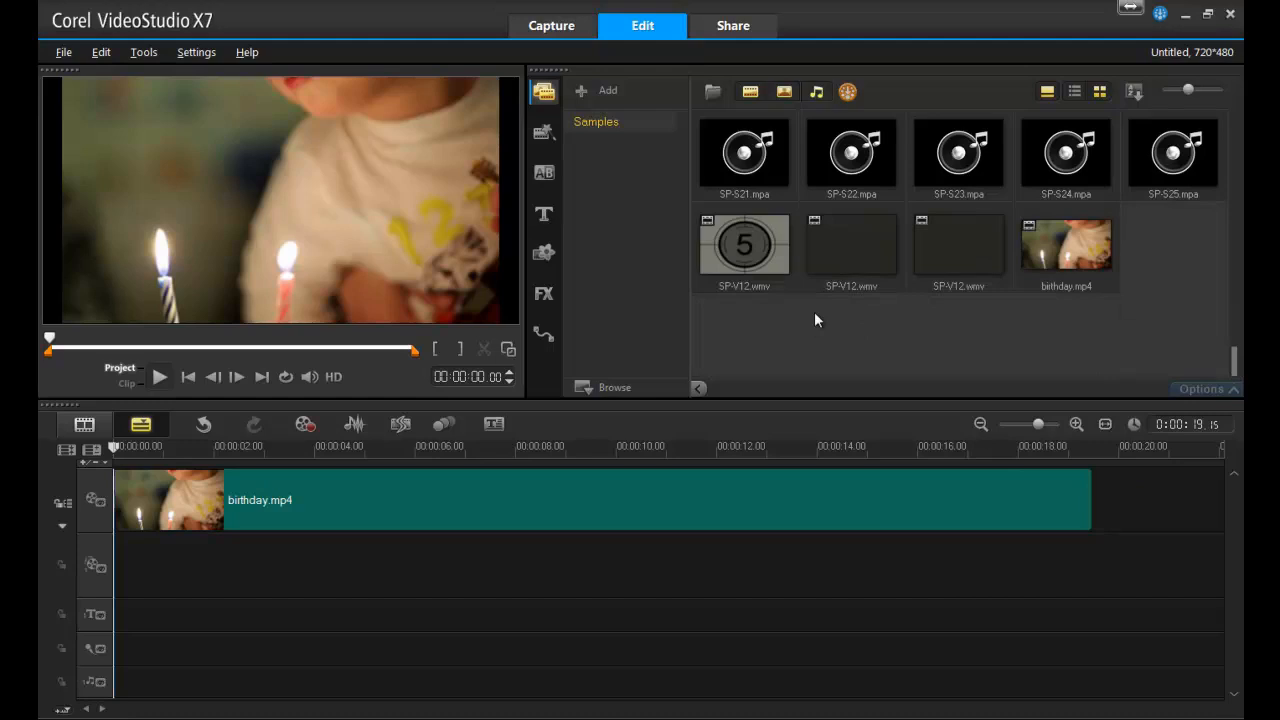
Insert the SP-S23 sample music onto Music Track #1 beneath the birthday clip
right_click(958, 150)
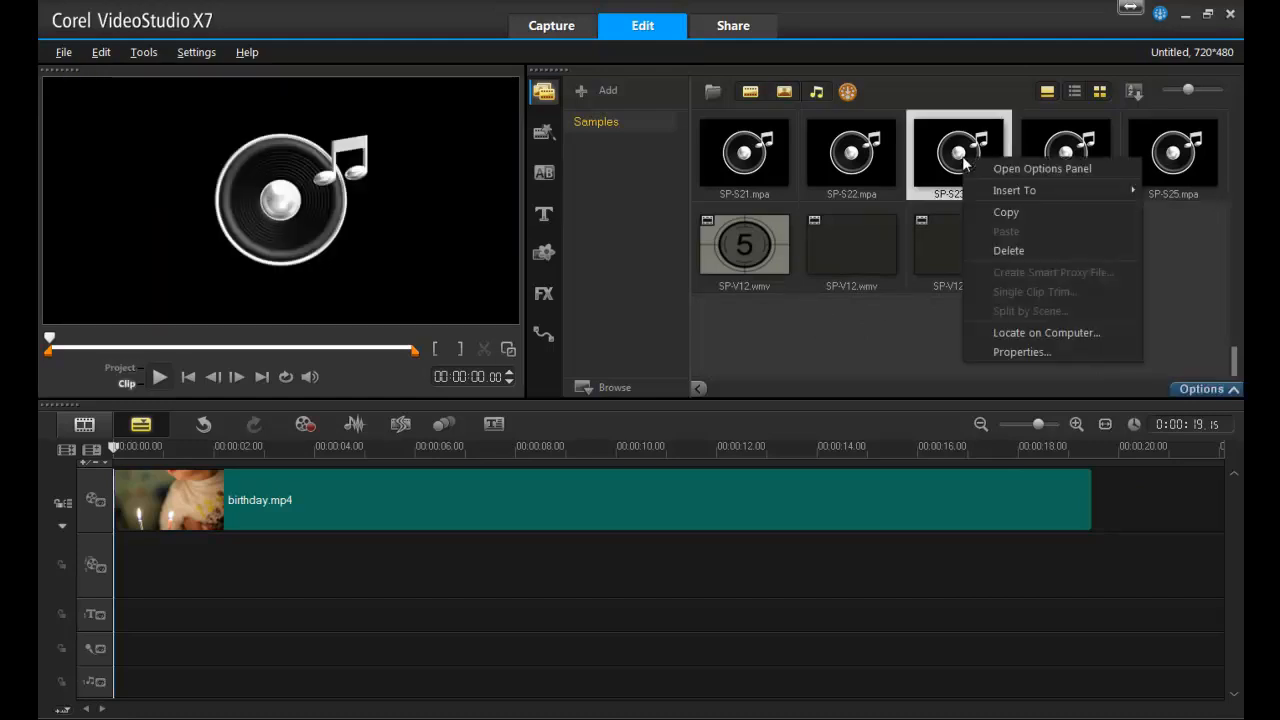
mouse_move(1014, 190)
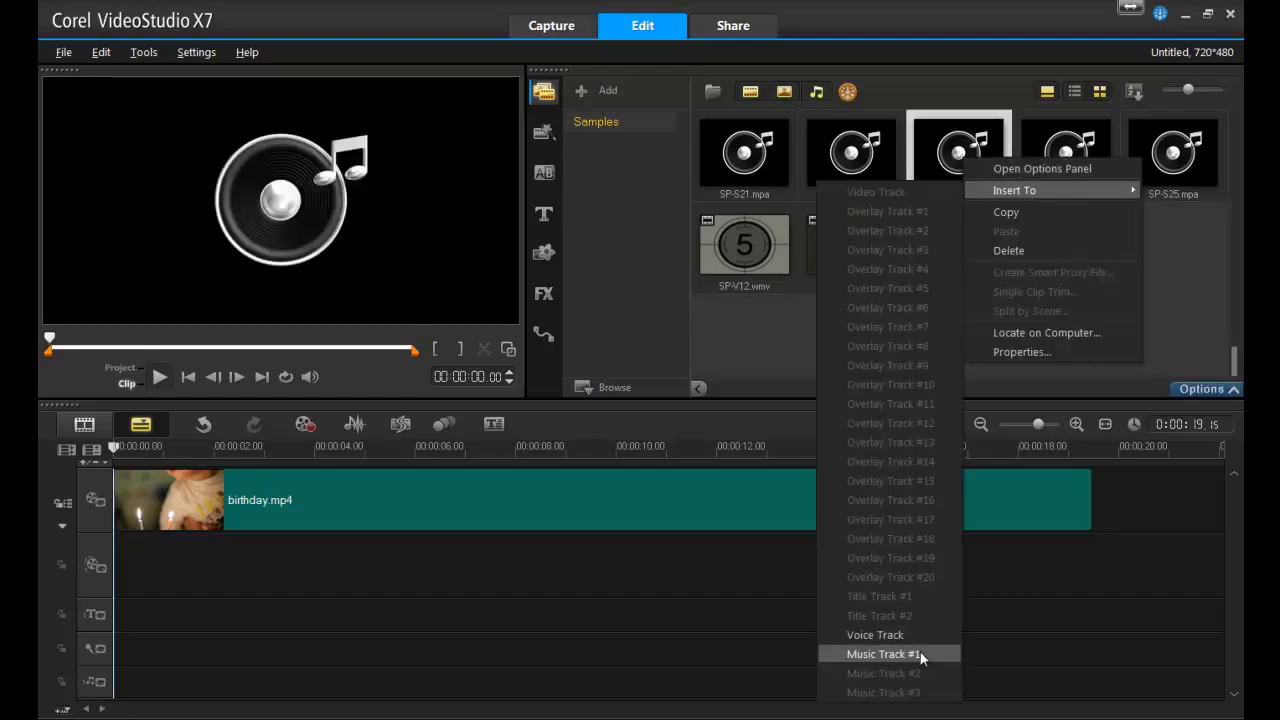
click(884, 652)
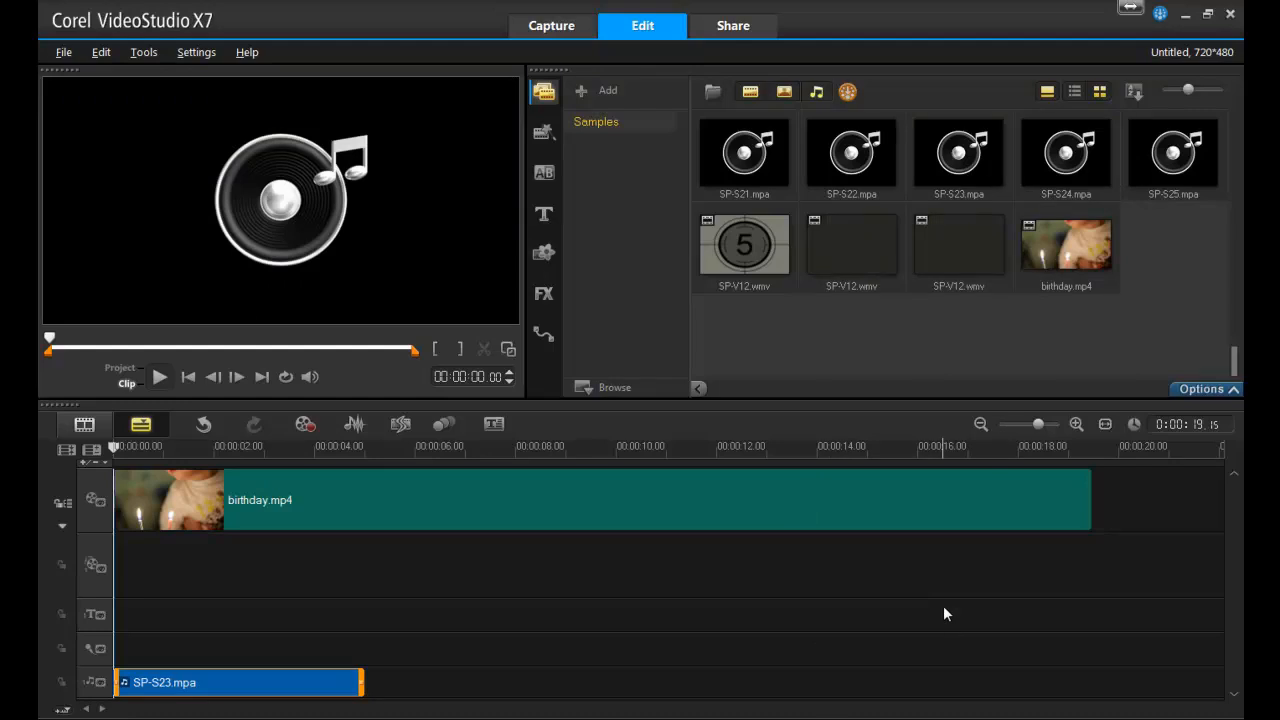
Preview the whole project playing, then pause it partway through
click(160, 376)
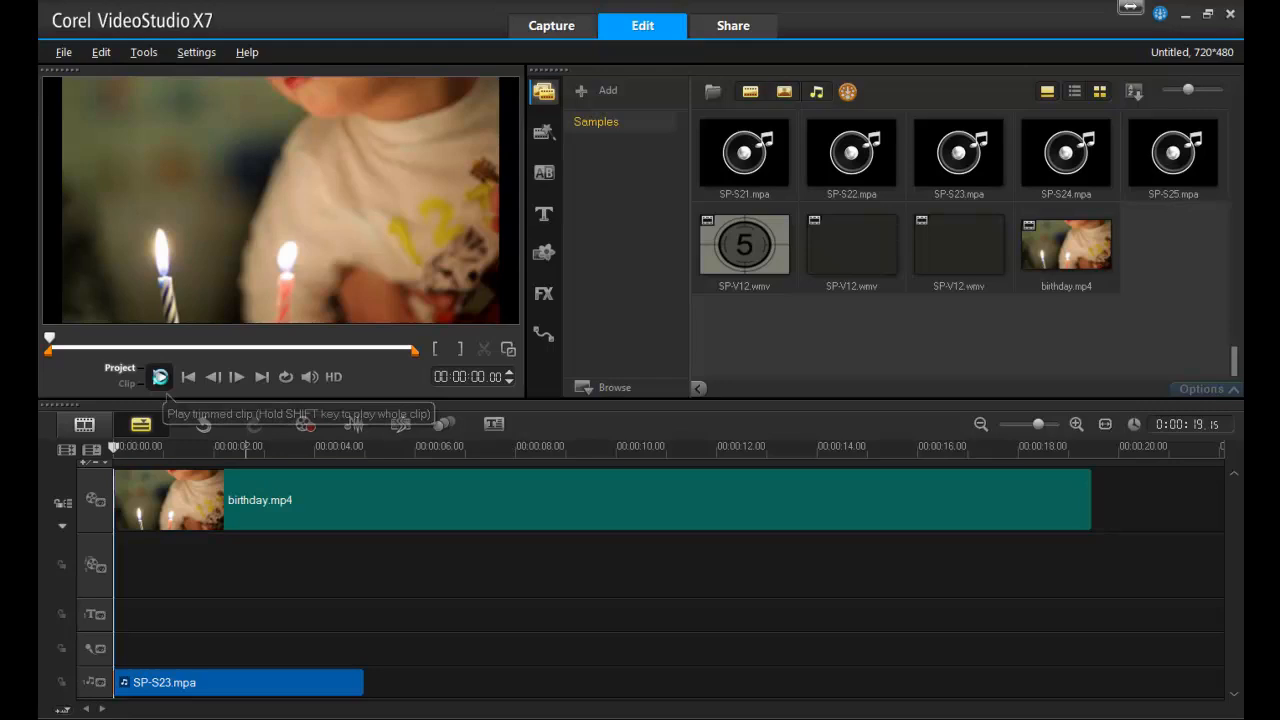
click(160, 376)
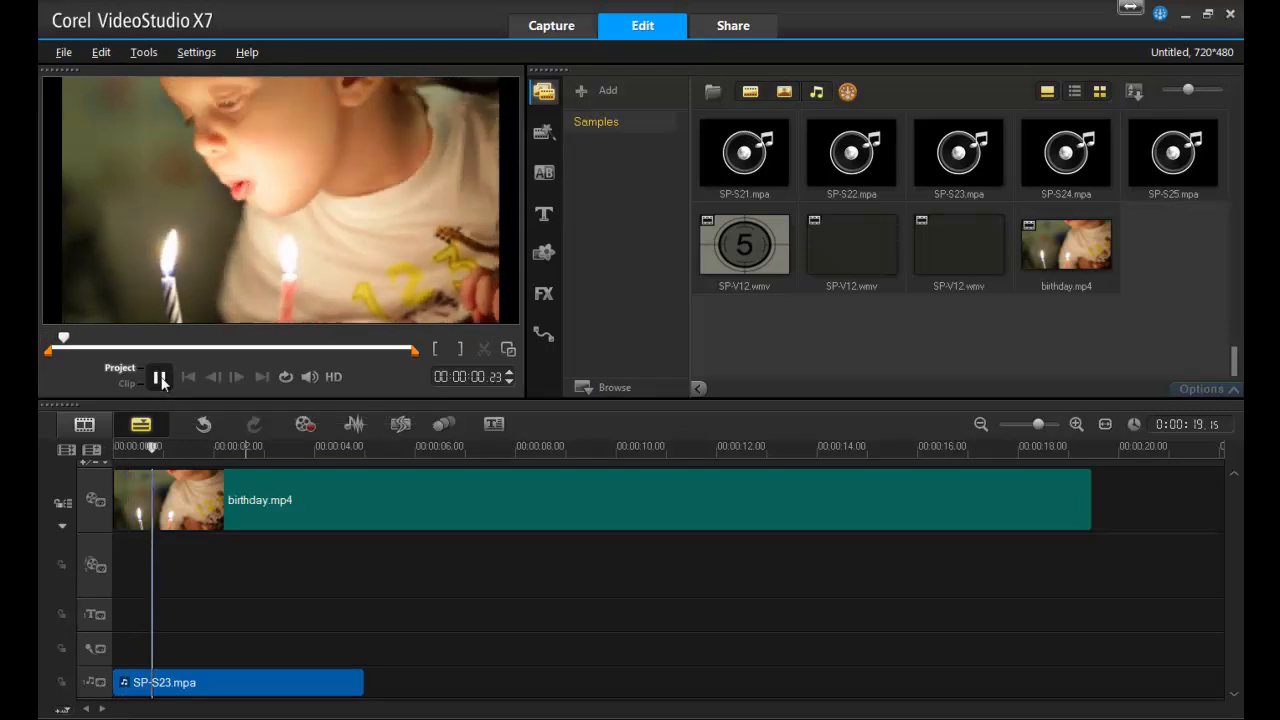
click(160, 376)
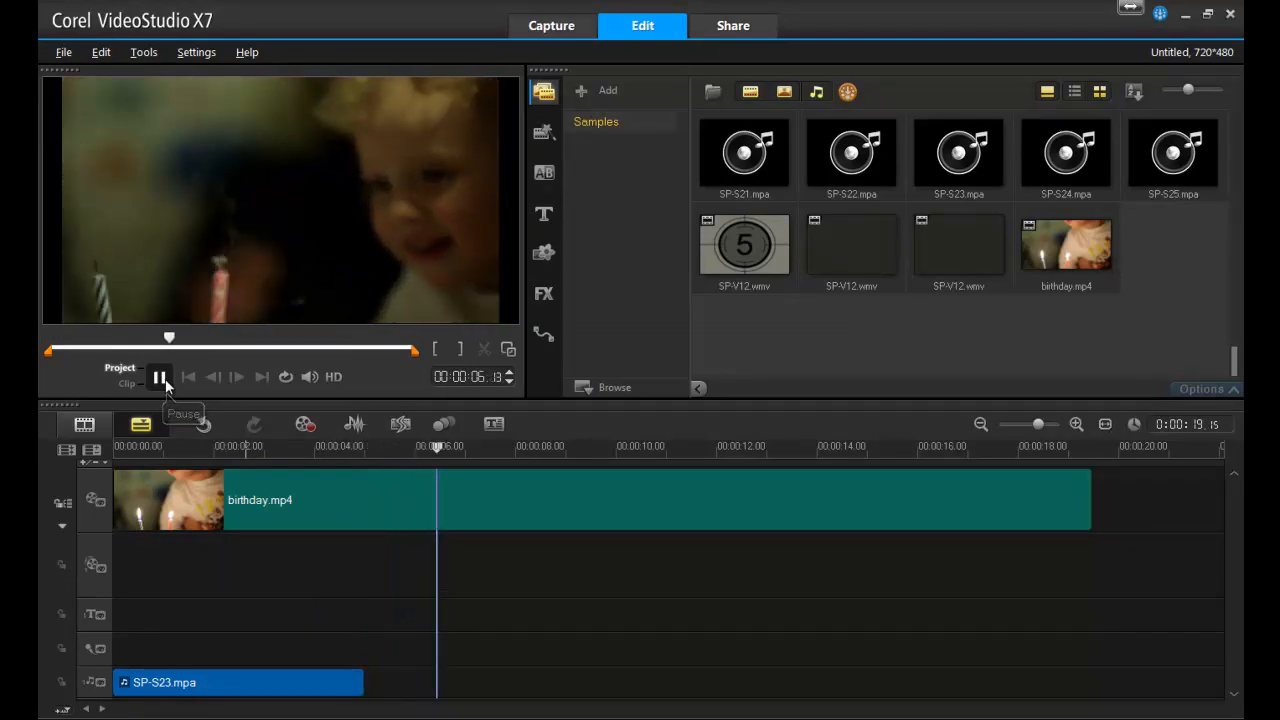
click(160, 376)
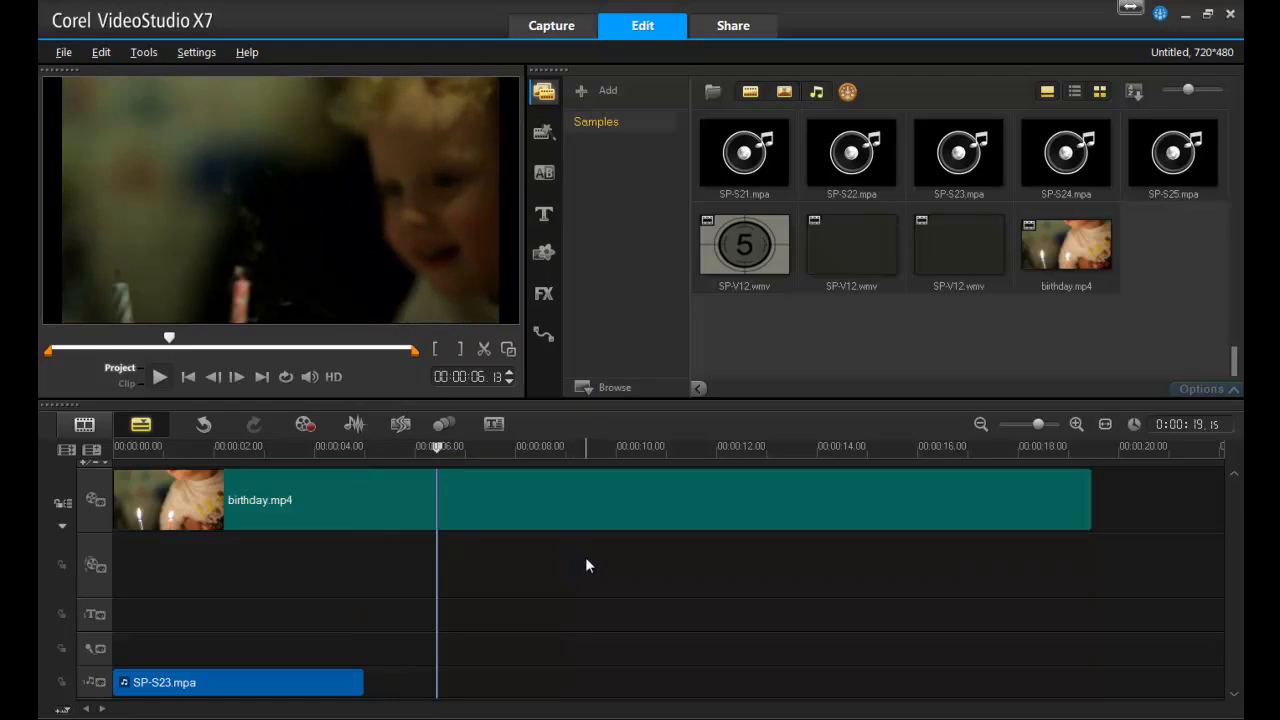
Save the project under the name birthday via Save As
click(64, 52)
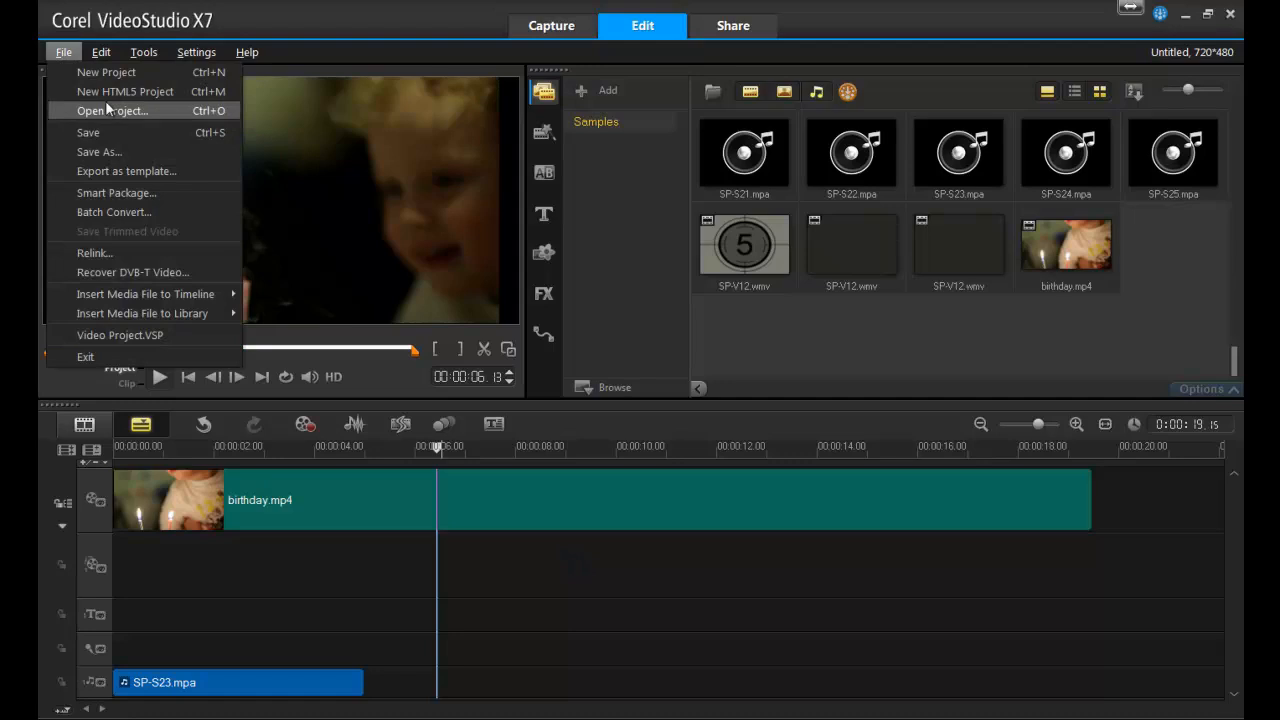
click(98, 152)
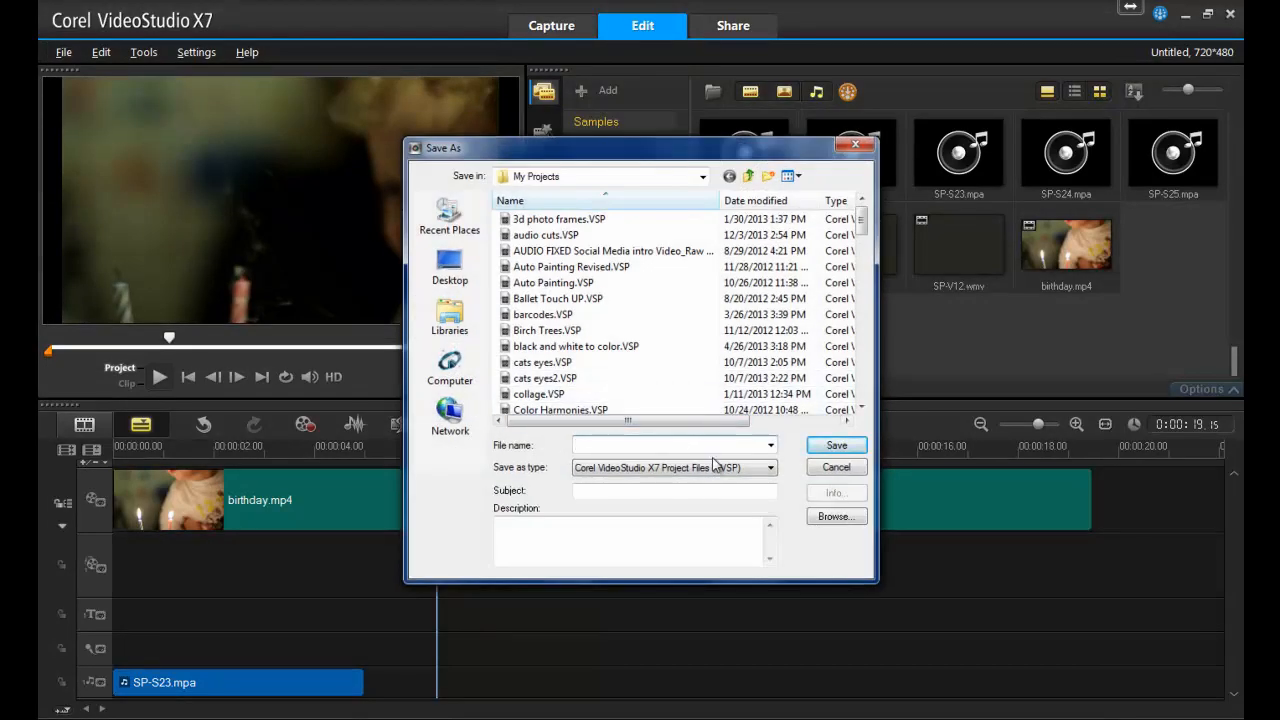
text(birthday)
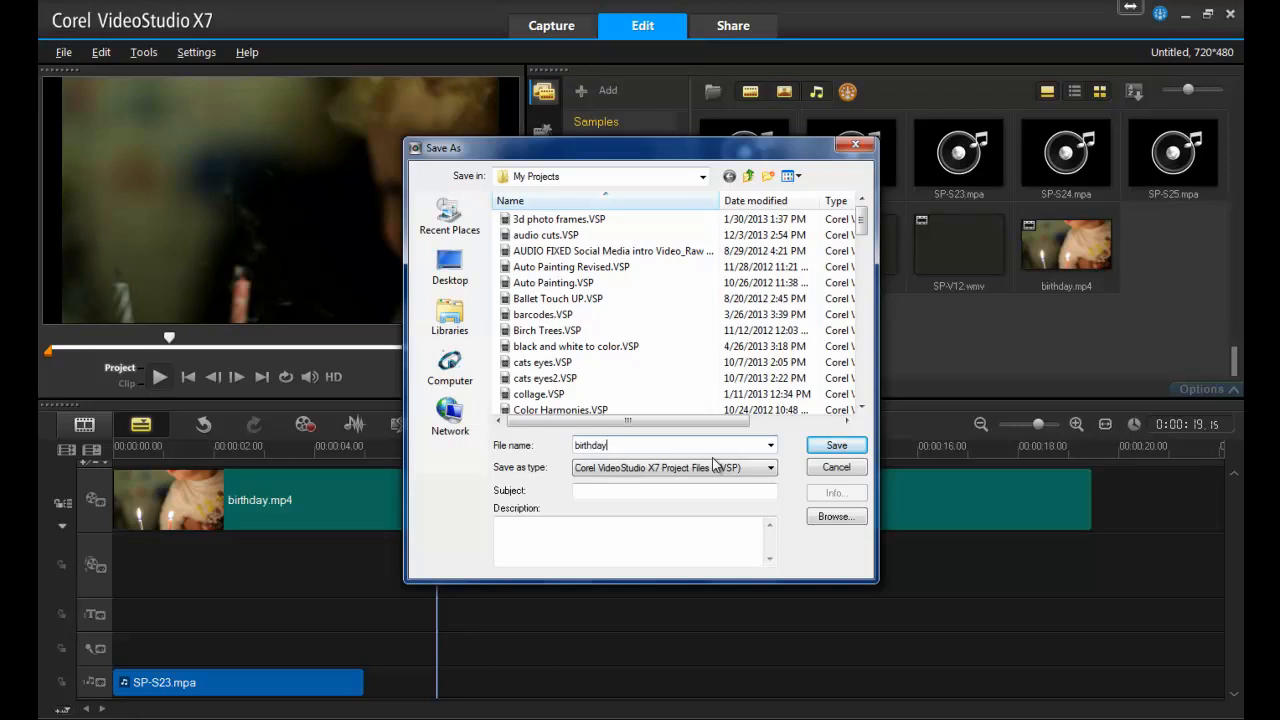
click(836, 444)
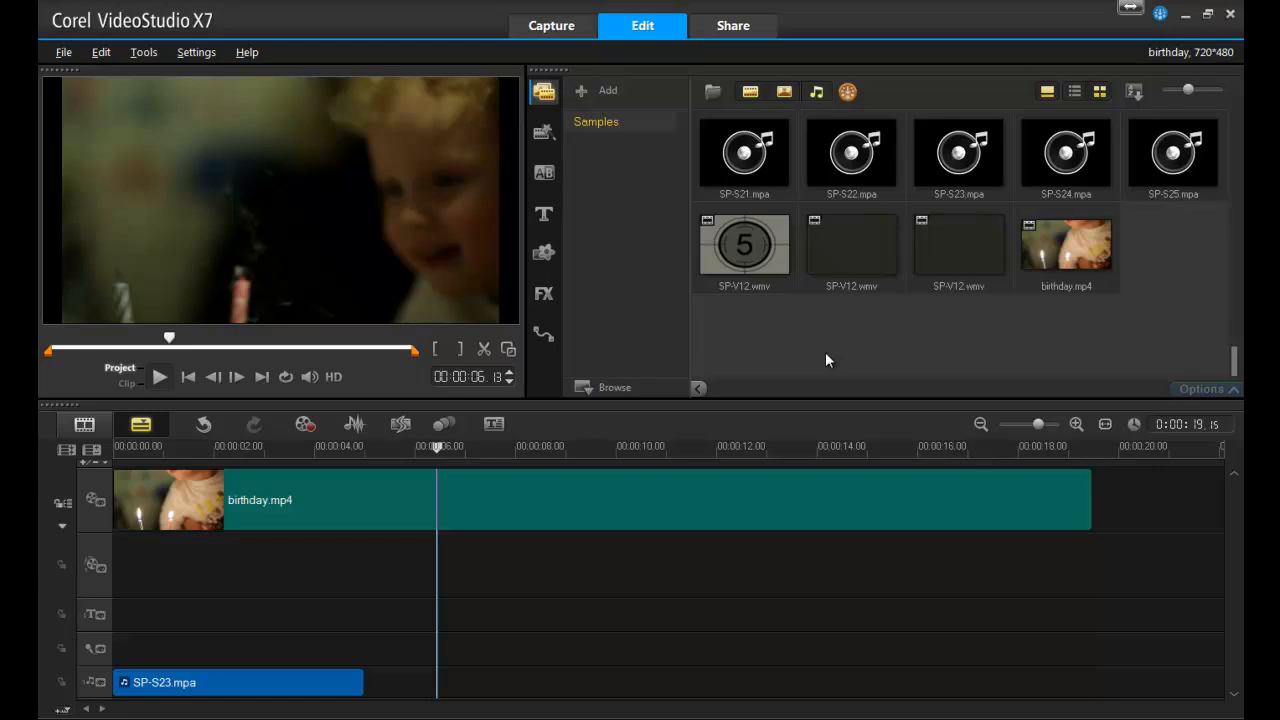
Show the Share workspace with computer export formats and MPEG-4 selected
click(732, 24)
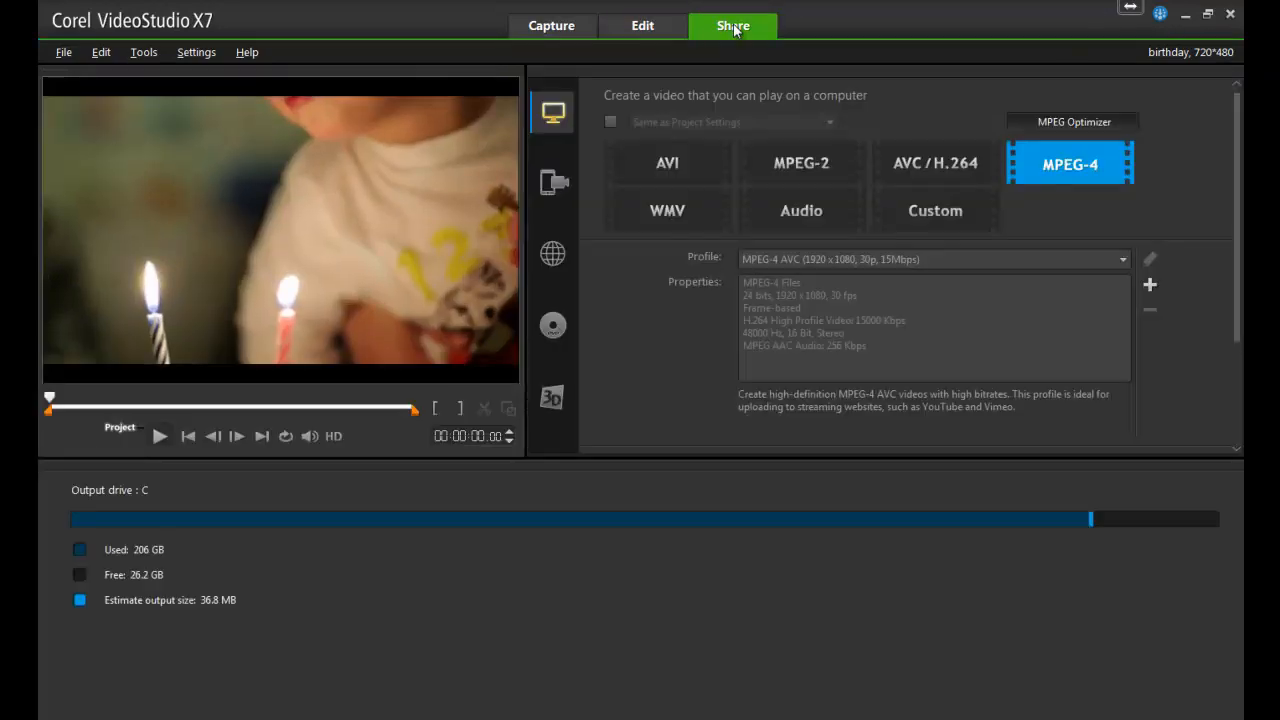
mouse_move(658, 310)
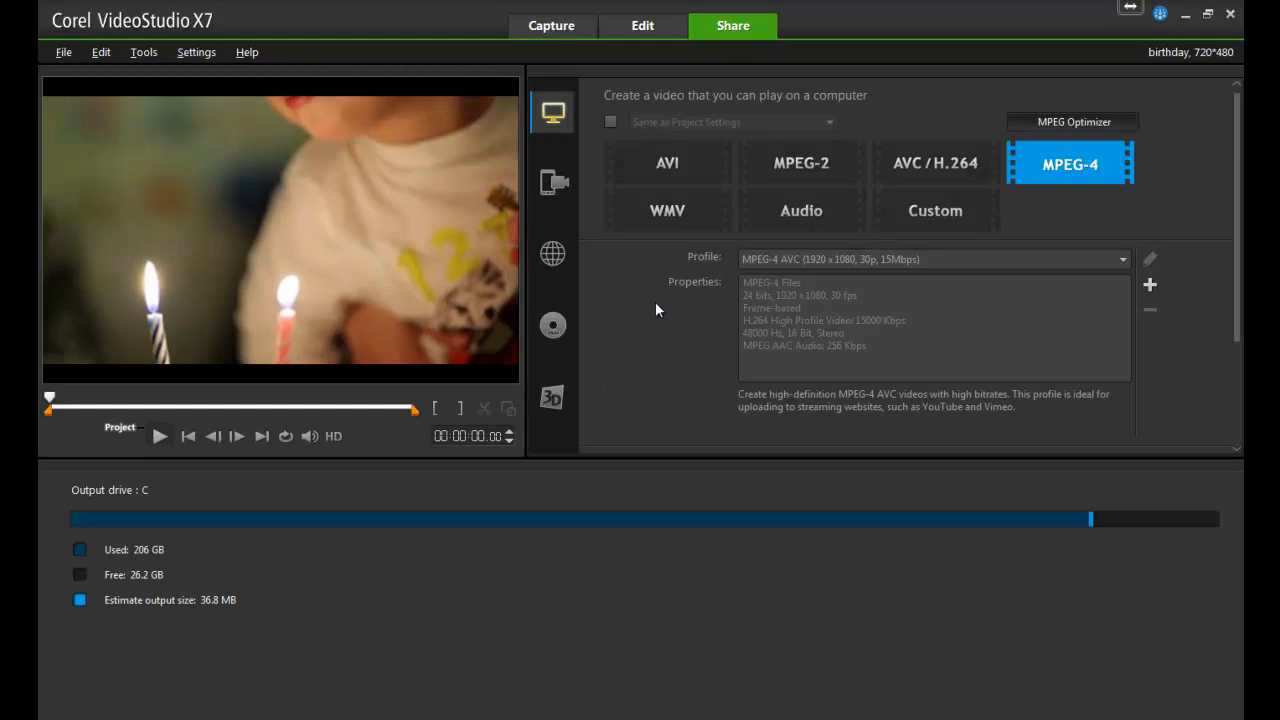
mouse_move(552, 182)
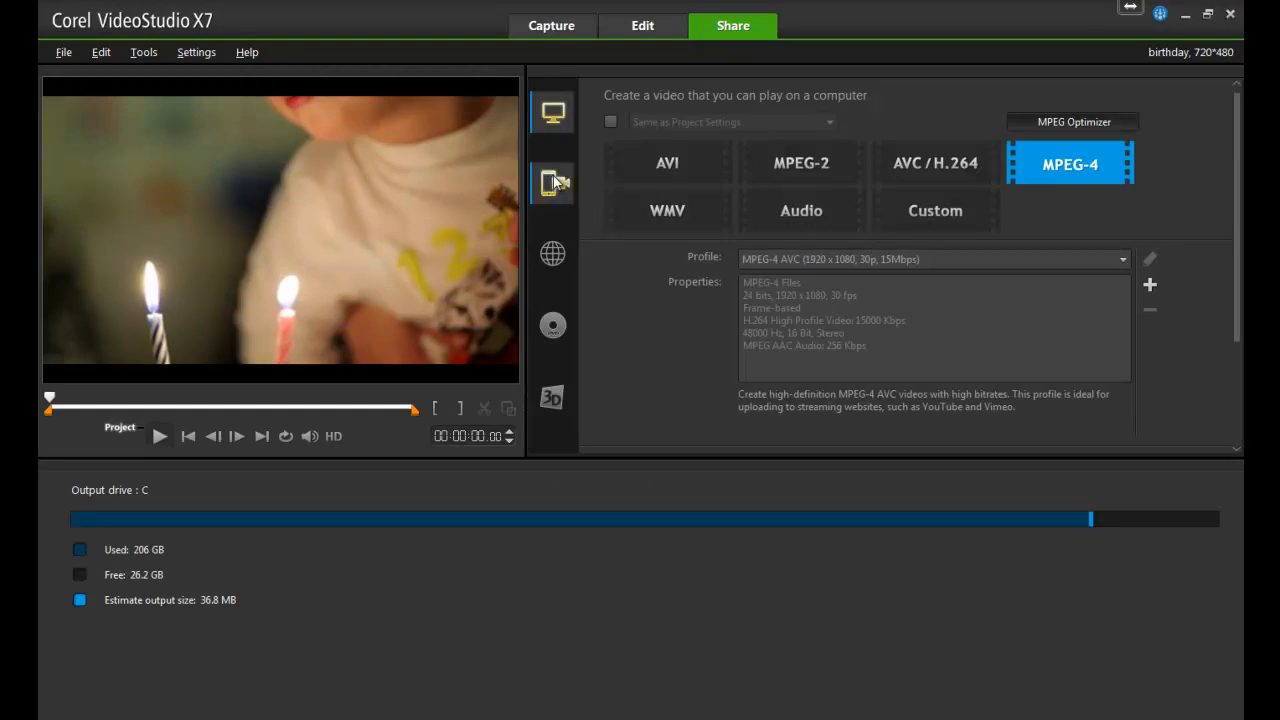
Browse the Device, Web and Disc export categories, ending on the 3D video settings
click(552, 182)
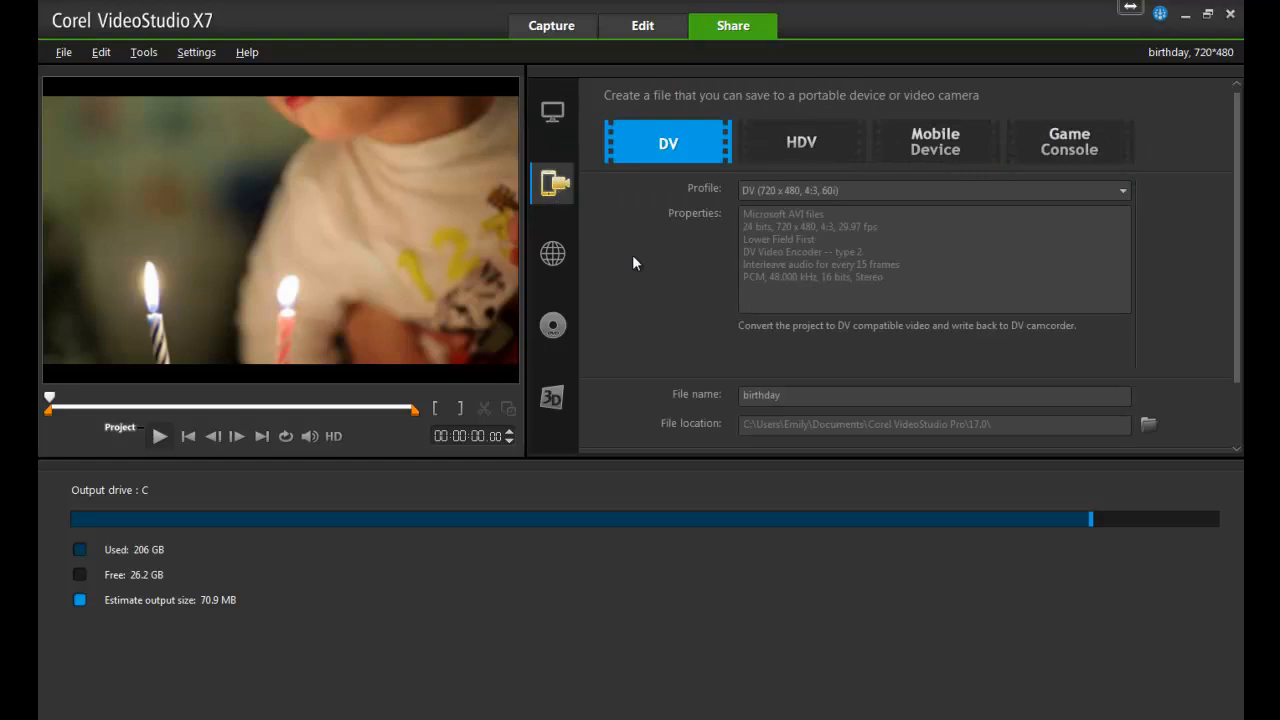
mouse_move(578, 270)
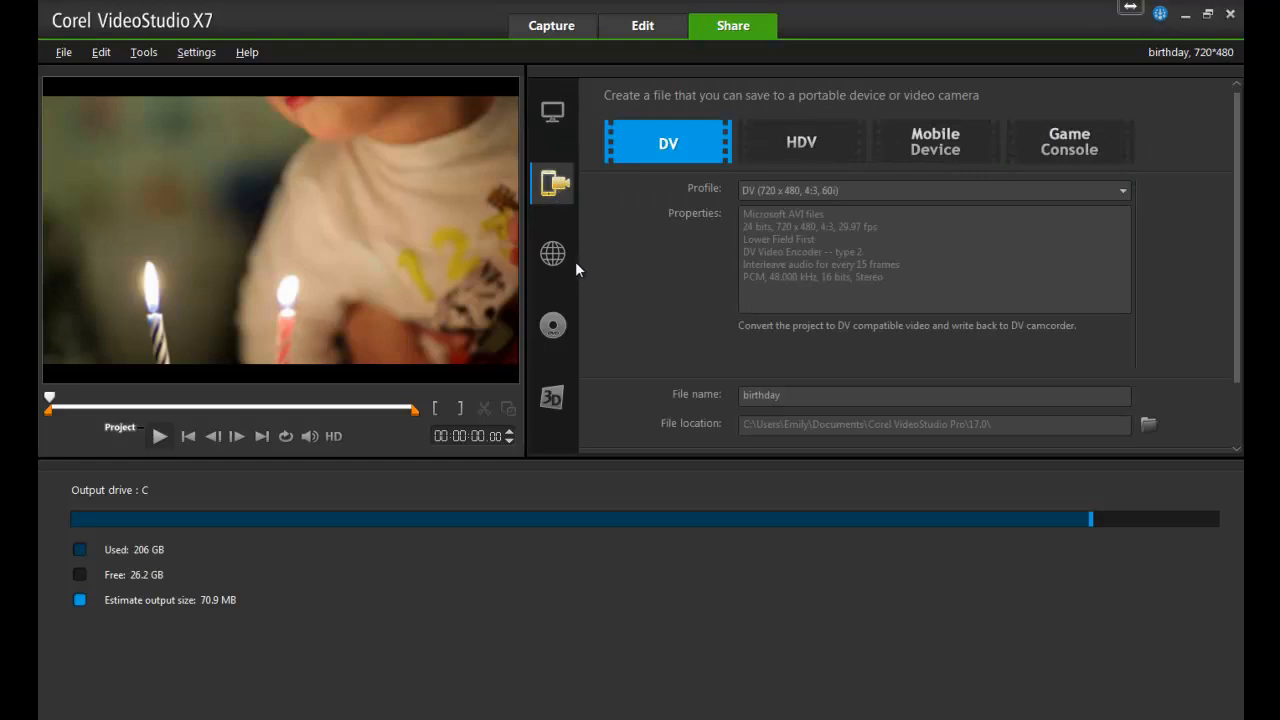
click(552, 254)
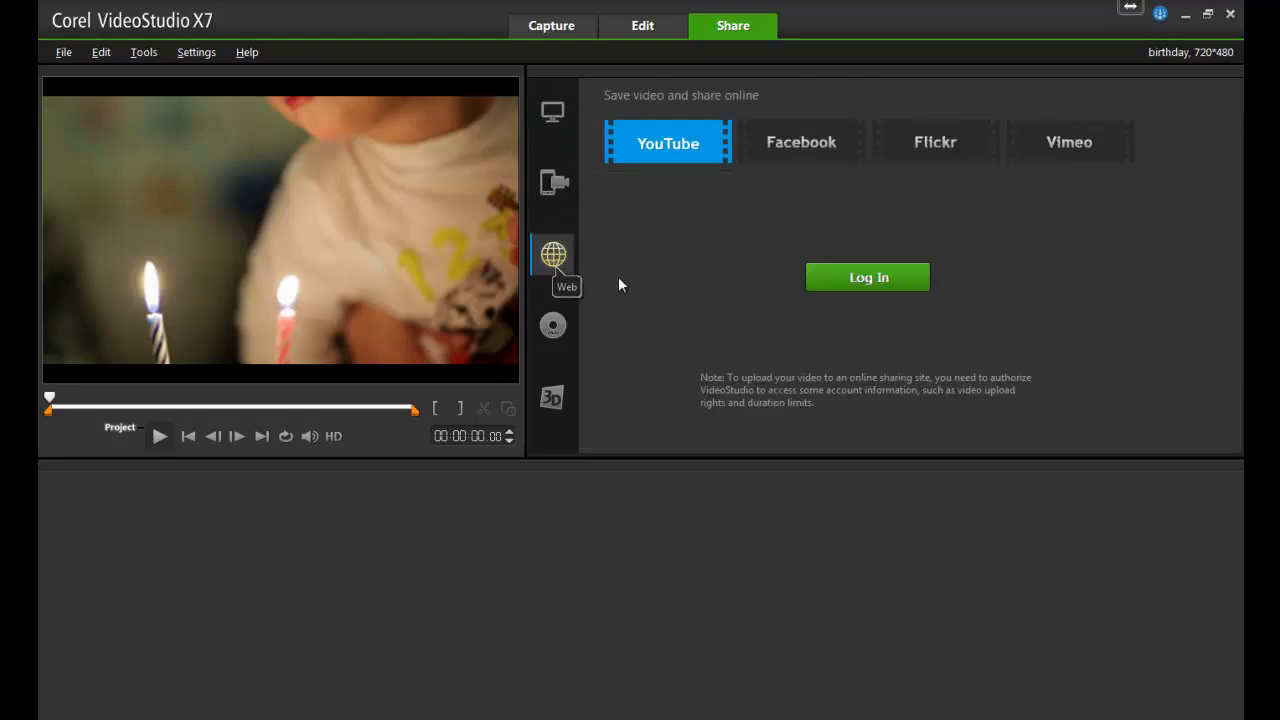
click(552, 324)
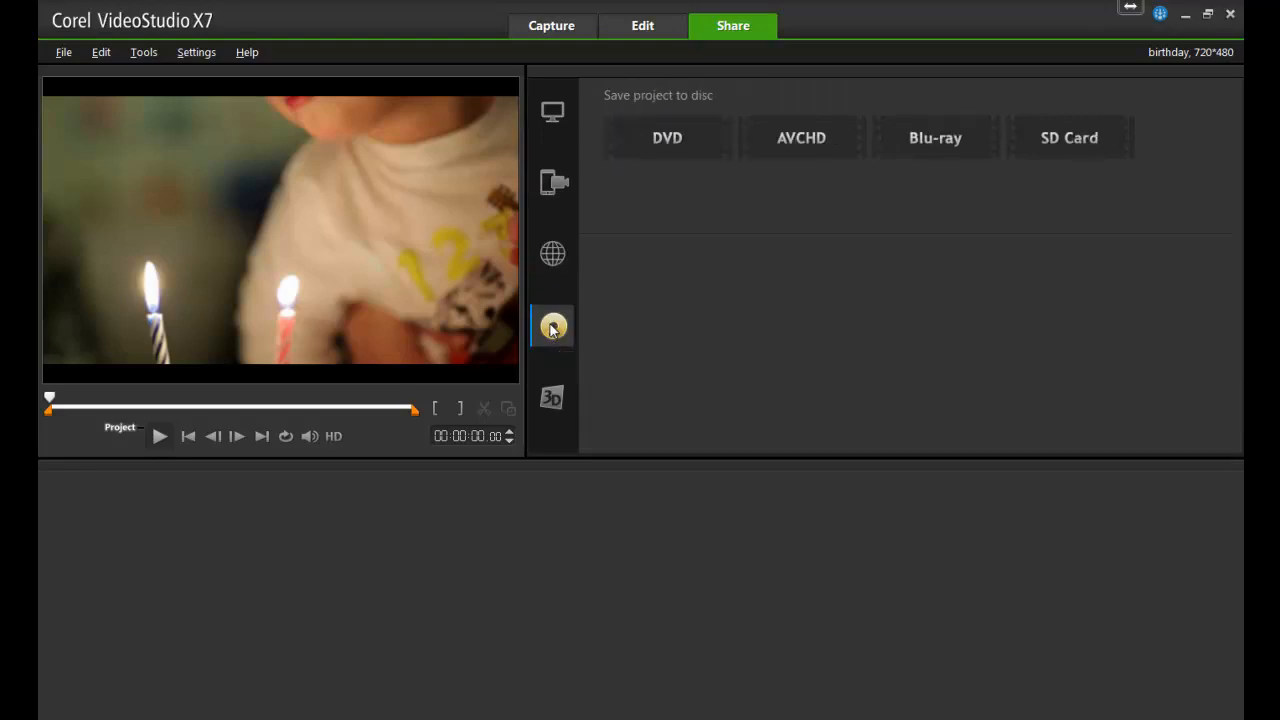
mouse_move(628, 378)
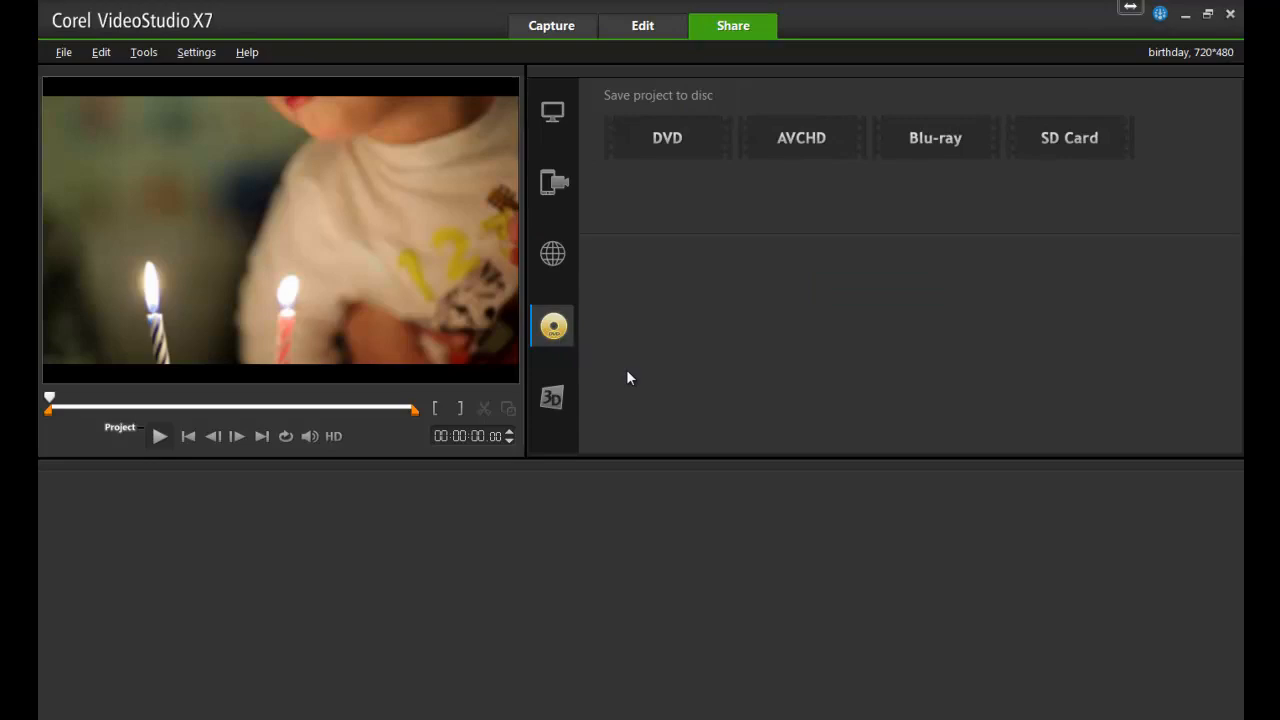
mouse_move(552, 398)
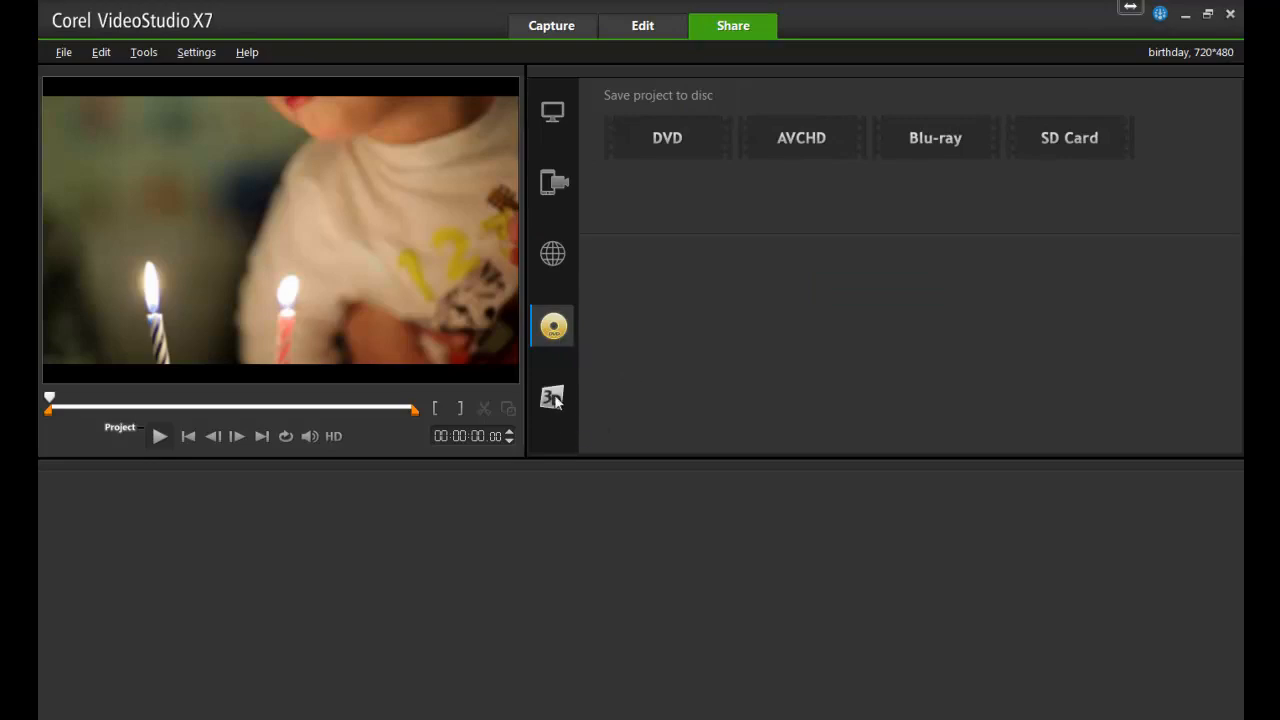
click(552, 396)
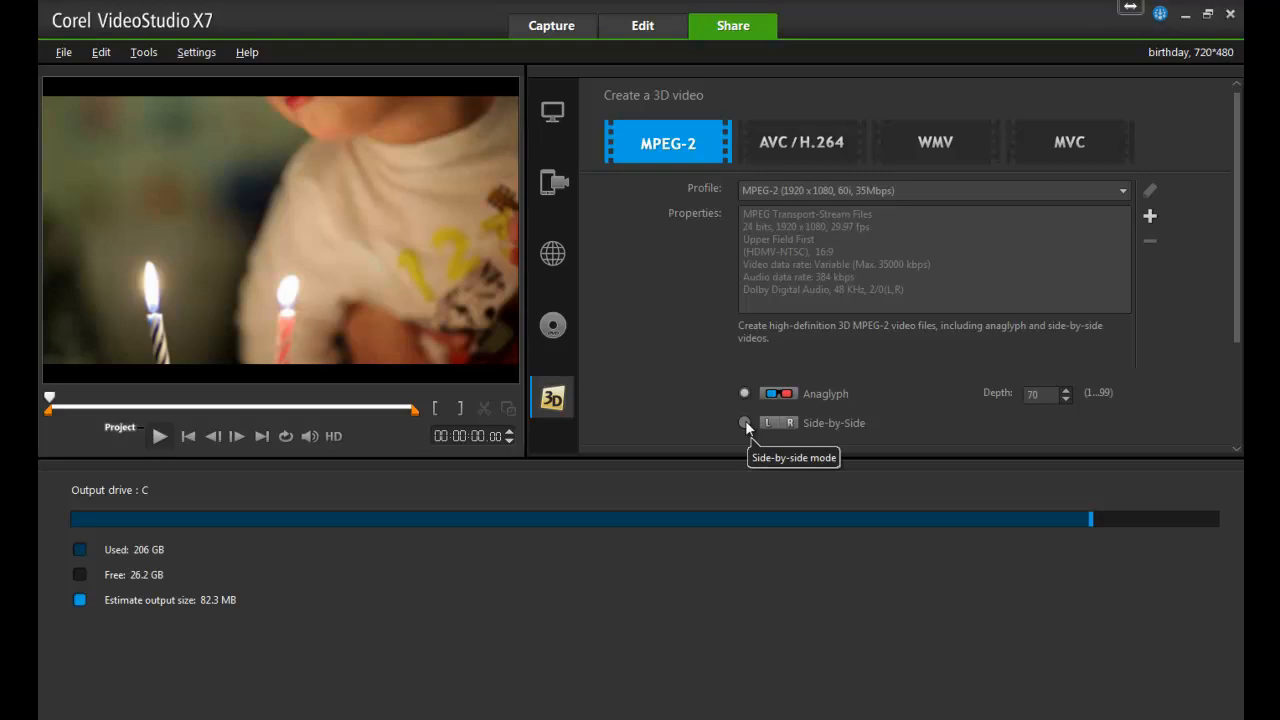
mouse_move(670, 388)
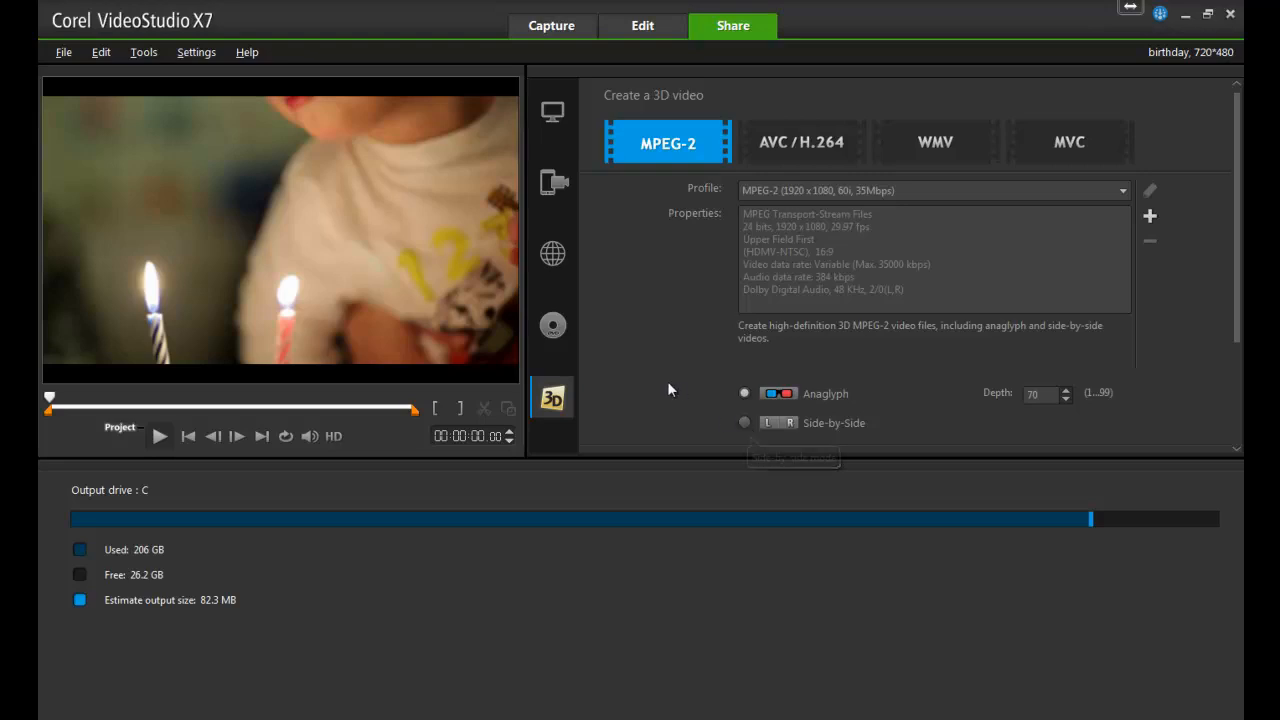
mouse_move(660, 384)
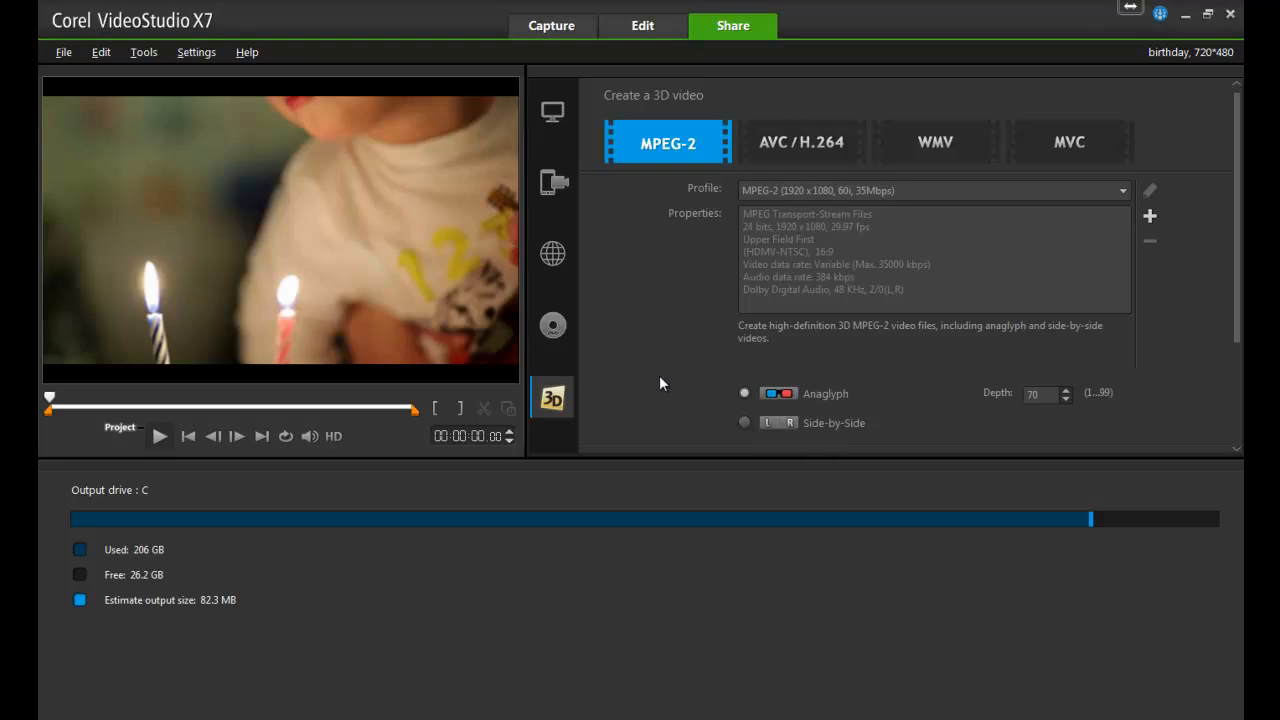